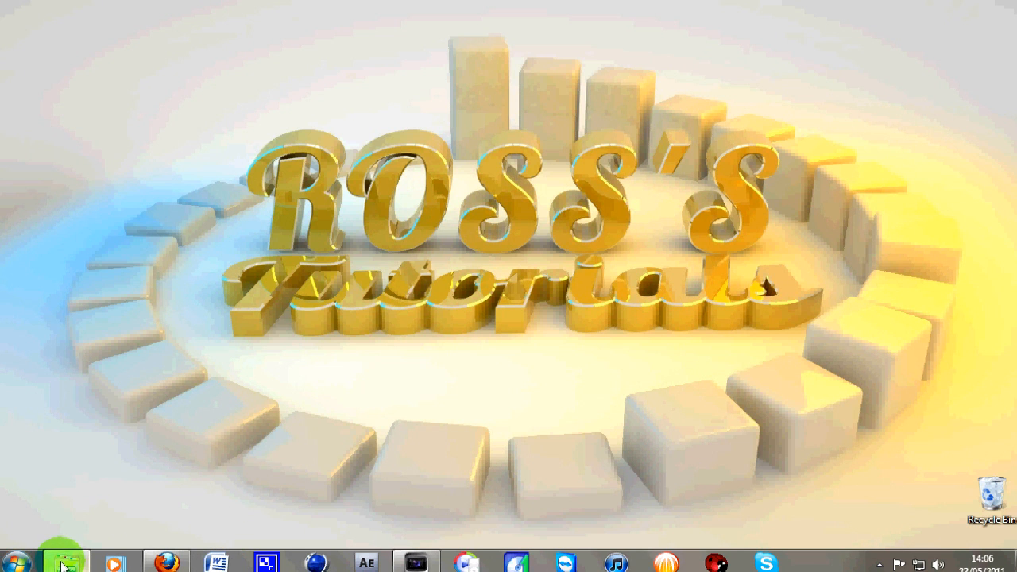
# - Bring up Windows Explorer to browse to the Sony Vegas Clips folder
pyautogui.click(67, 550)
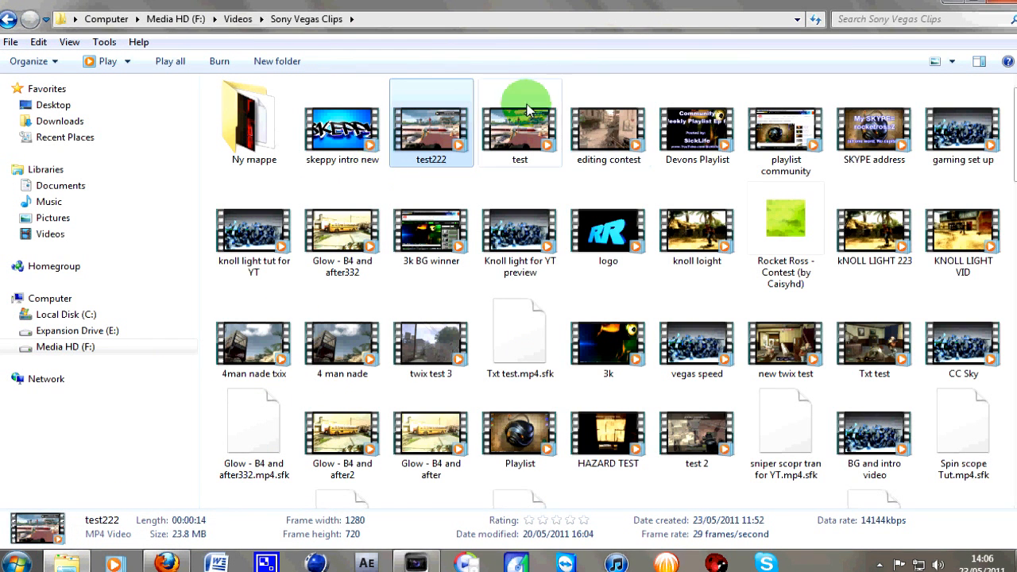
pyautogui.moveTo(522, 133)
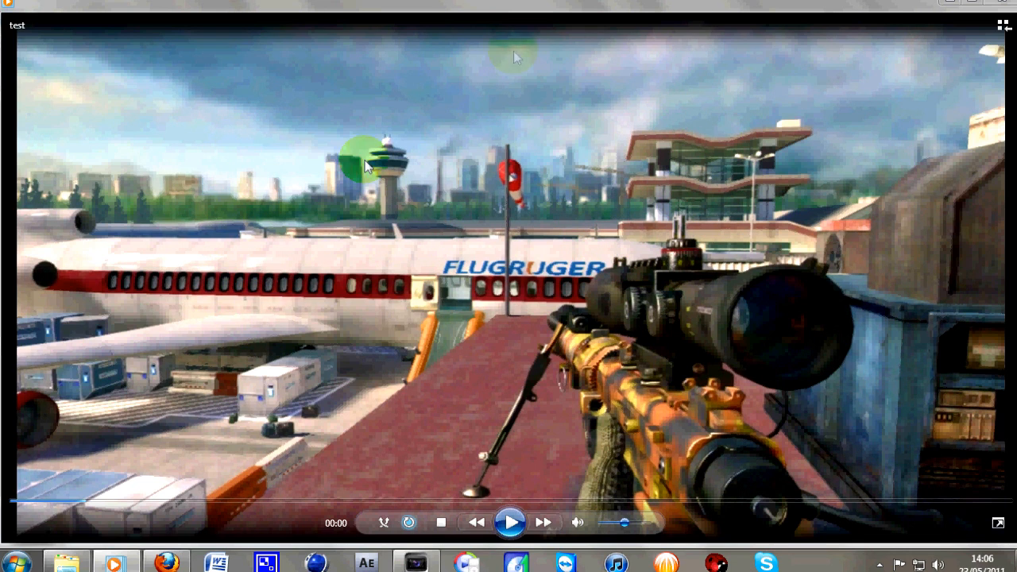
# - Play the test clip, pausing and resuming around the 720 No-Scope notification
pyautogui.click(509, 539)
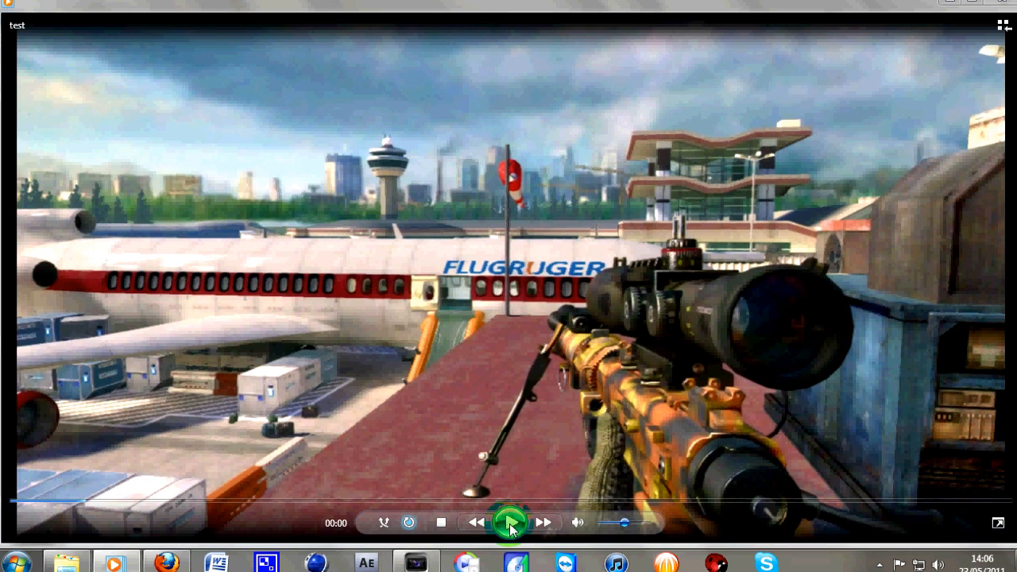
pyautogui.click(508, 521)
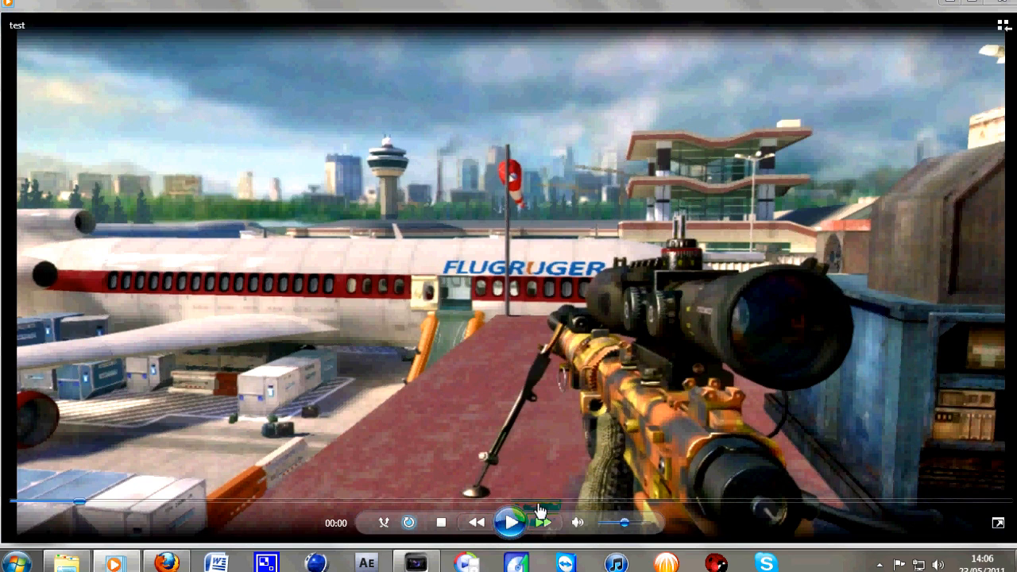
pyautogui.click(512, 521)
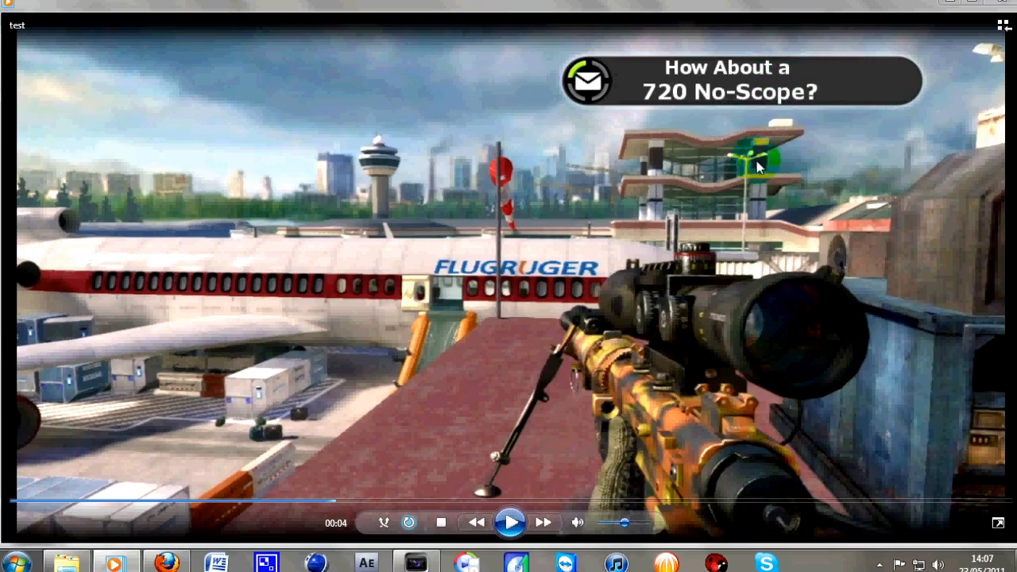
pyautogui.click(510, 521)
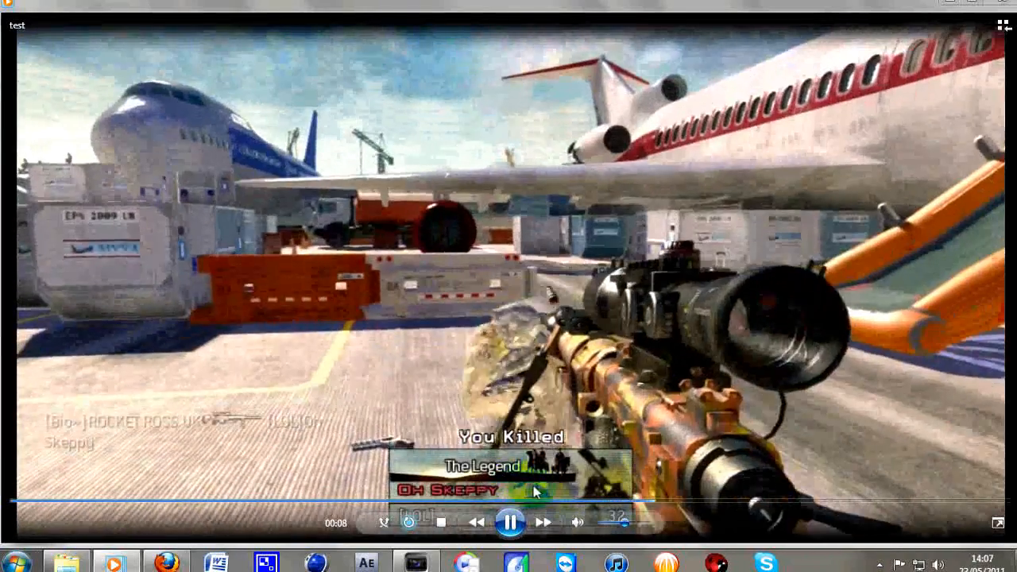
pyautogui.click(508, 521)
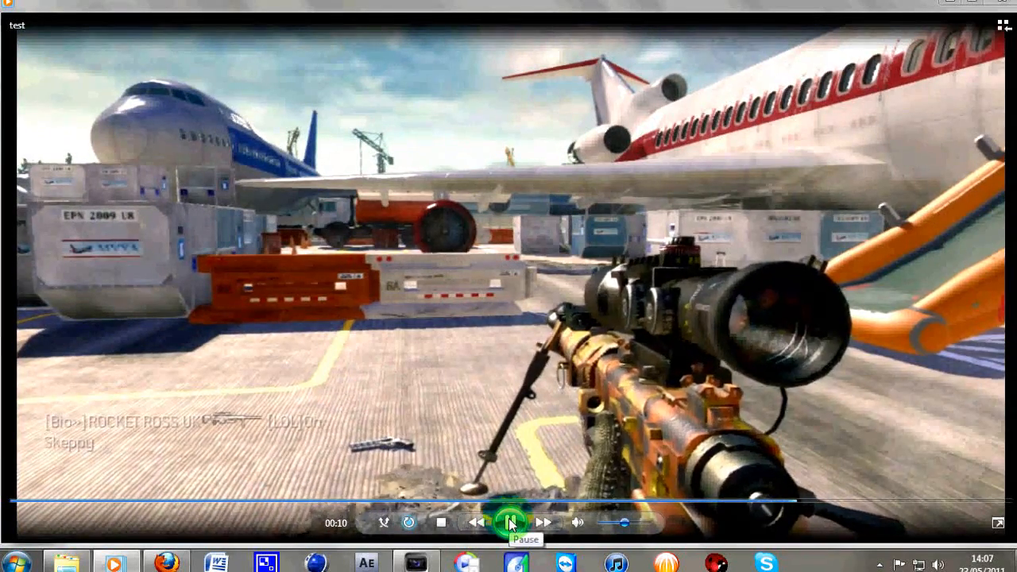
pyautogui.click(509, 520)
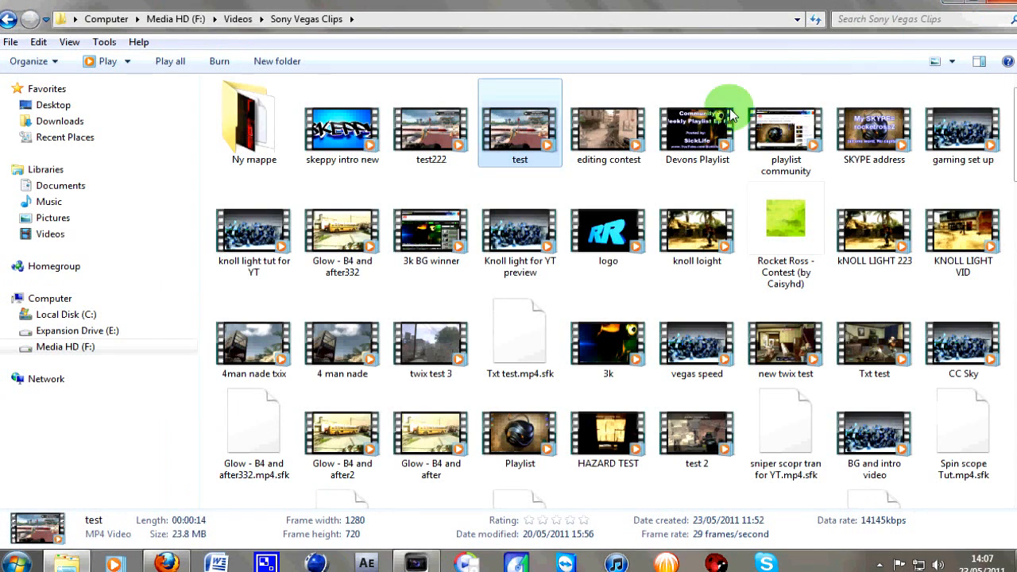
pyautogui.moveTo(601, 464)
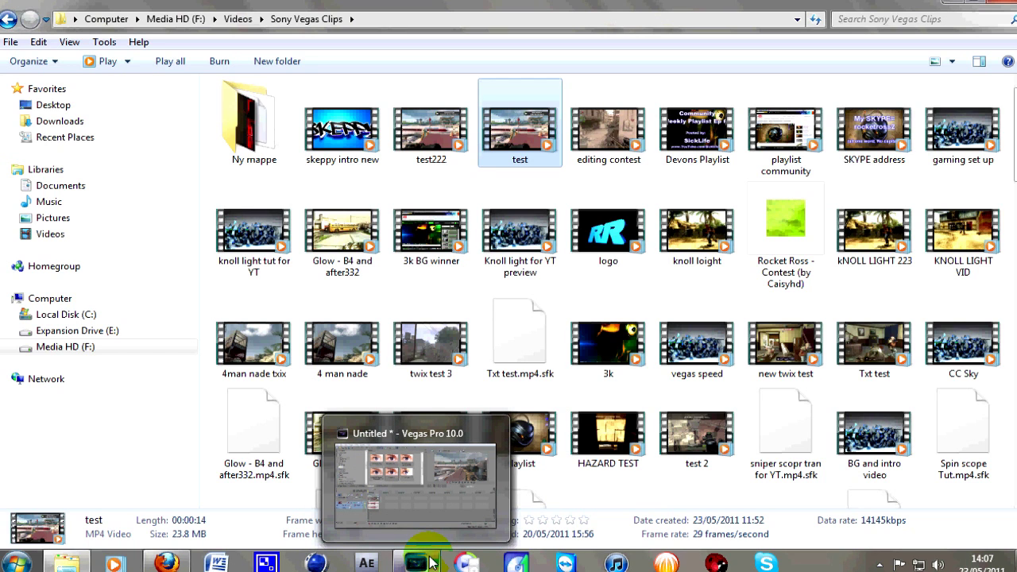
# - Bring the Vegas Pro project window to the front
pyautogui.click(429, 559)
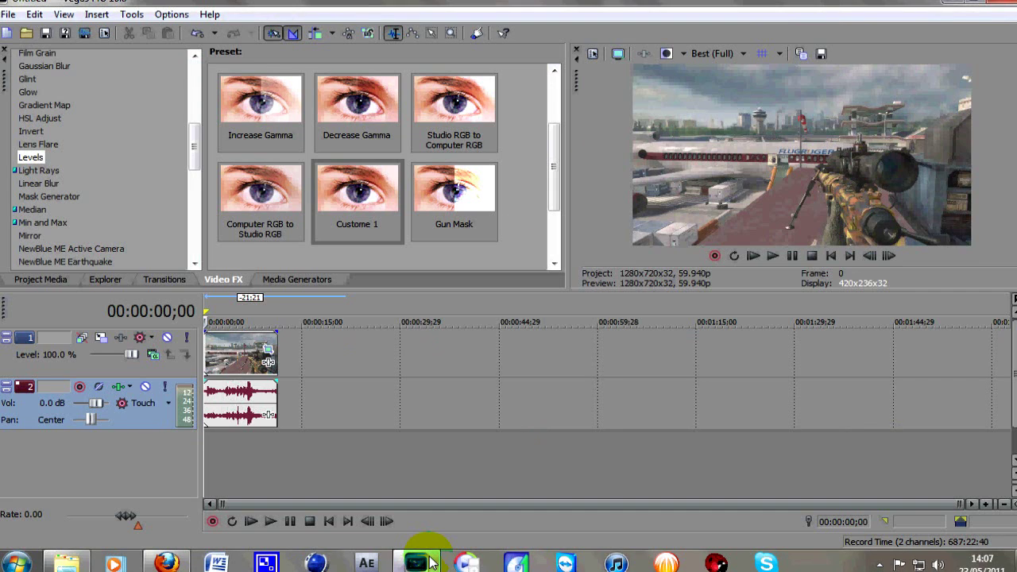
pyautogui.moveTo(273, 449)
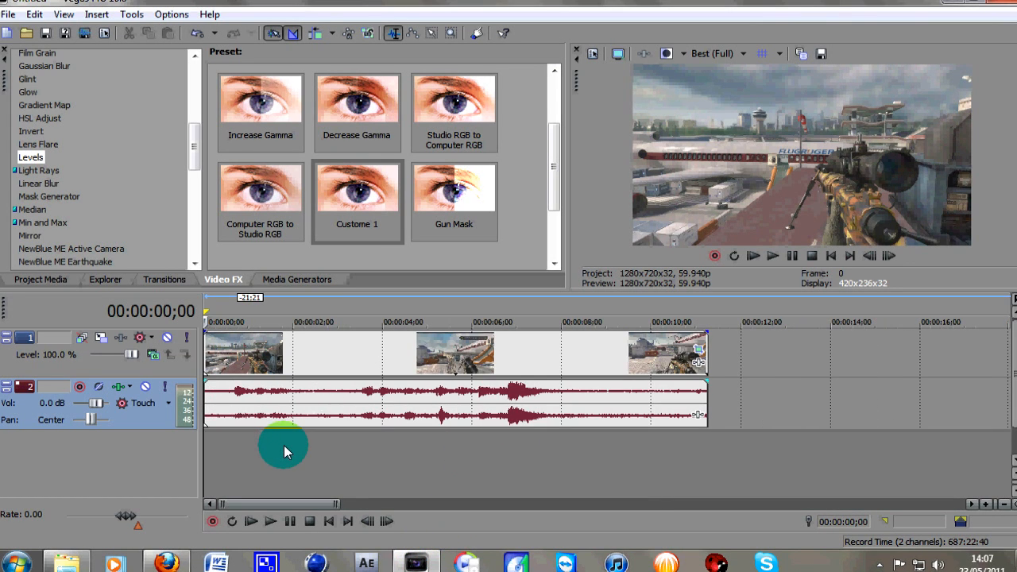
pyautogui.moveTo(146, 369)
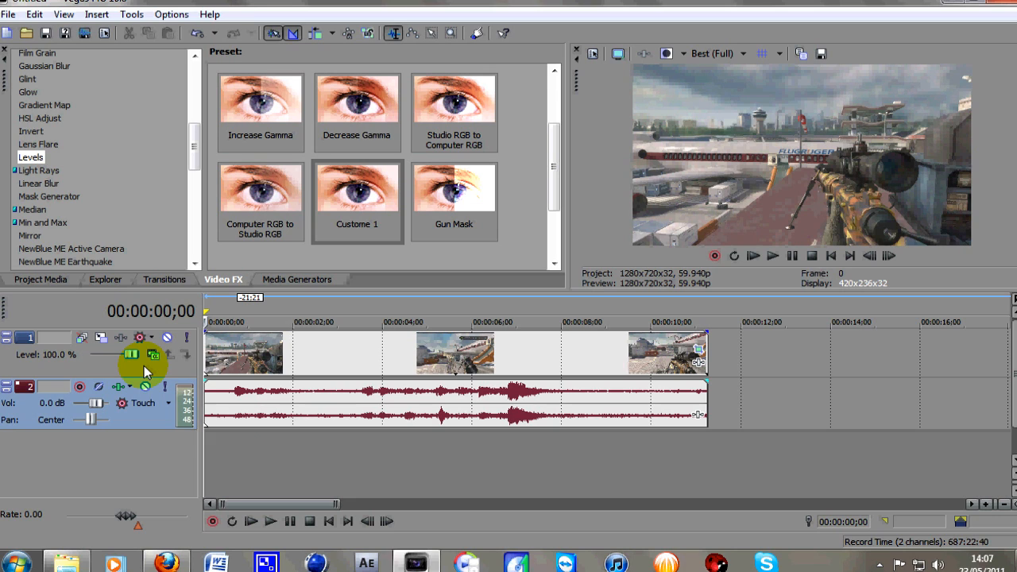
pyautogui.moveTo(151, 383)
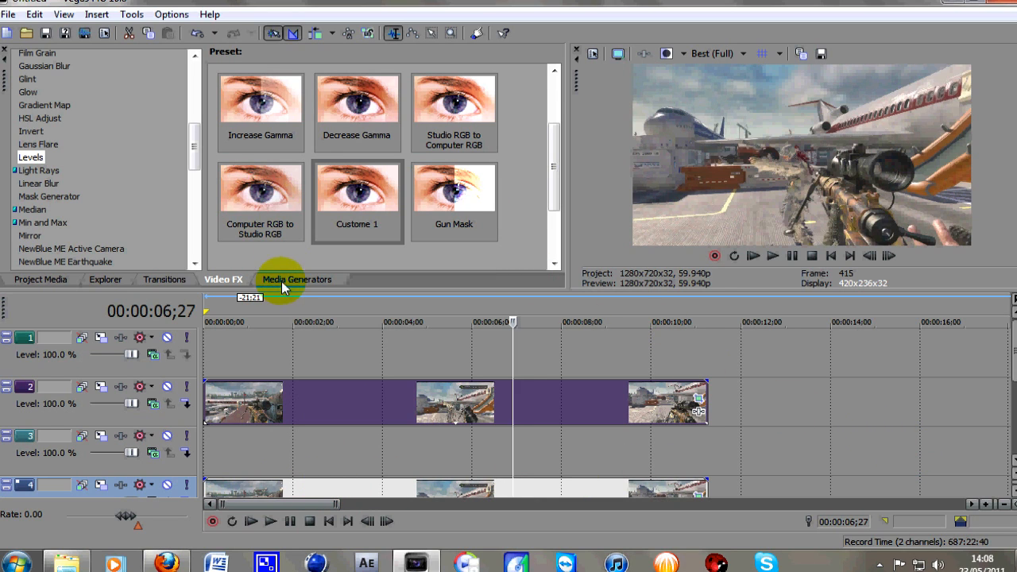
# - Show the Media Generators to reach the Solid Color presets
pyautogui.click(296, 279)
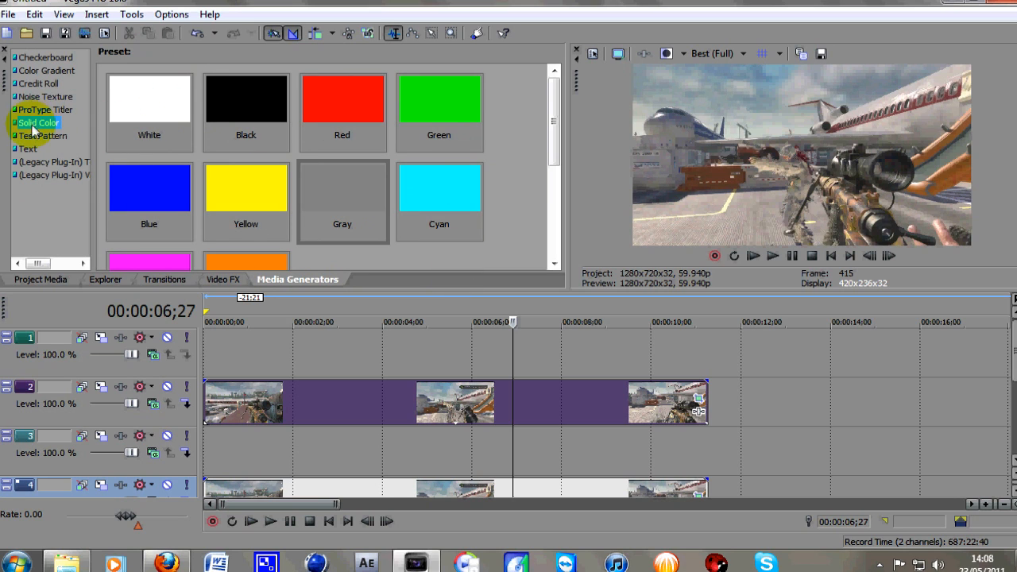
pyautogui.moveTo(365, 205)
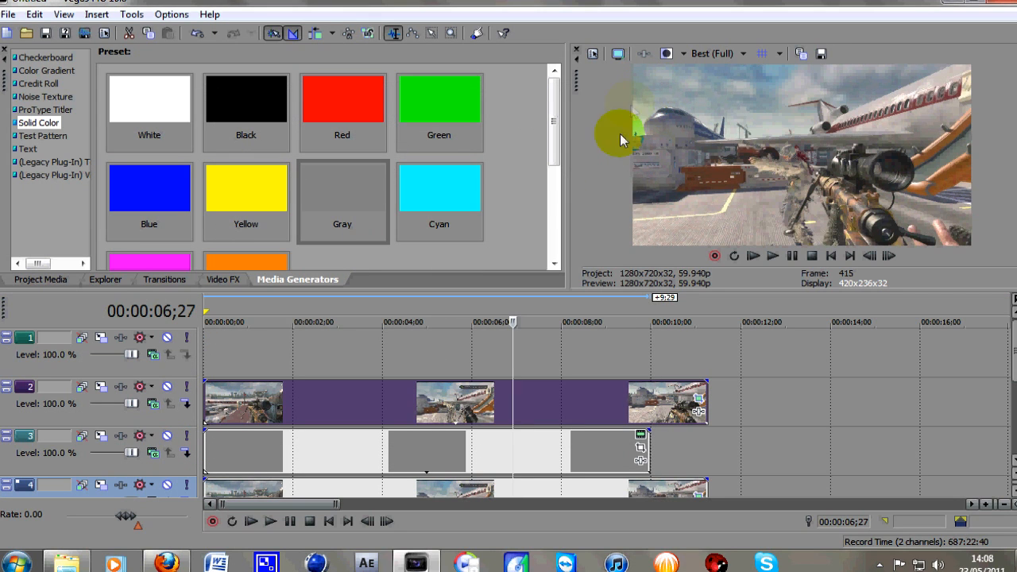
pyautogui.moveTo(737, 413)
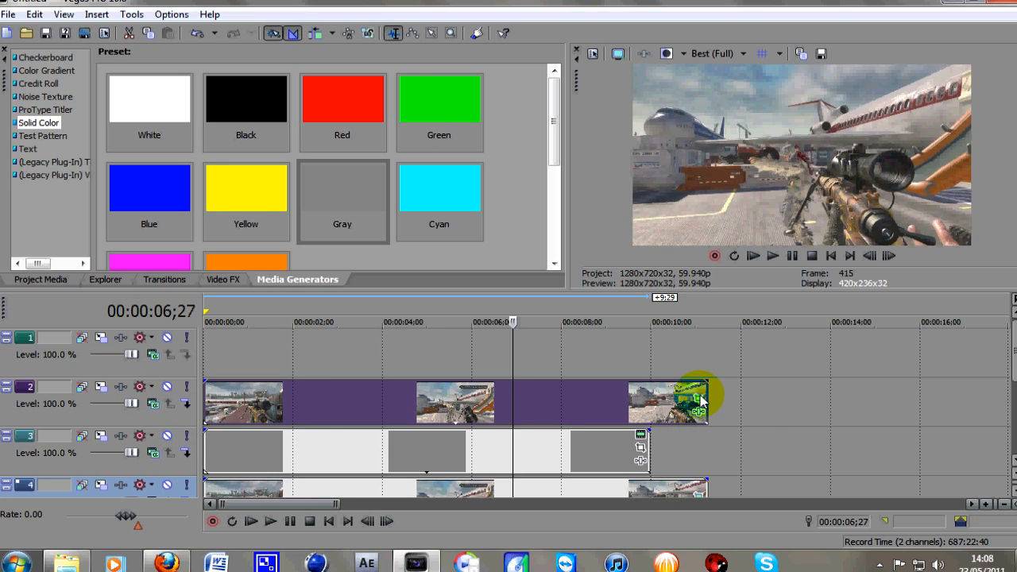
pyautogui.moveTo(698, 405)
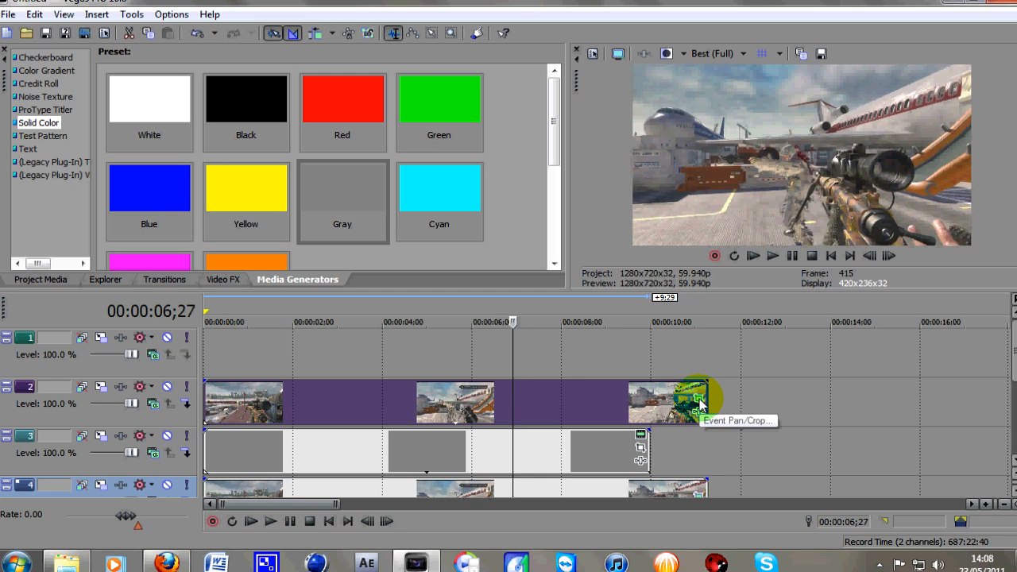
# - In the top clip's Event Pan/Crop, scrub to just under one second where the notification appears
pyautogui.click(696, 397)
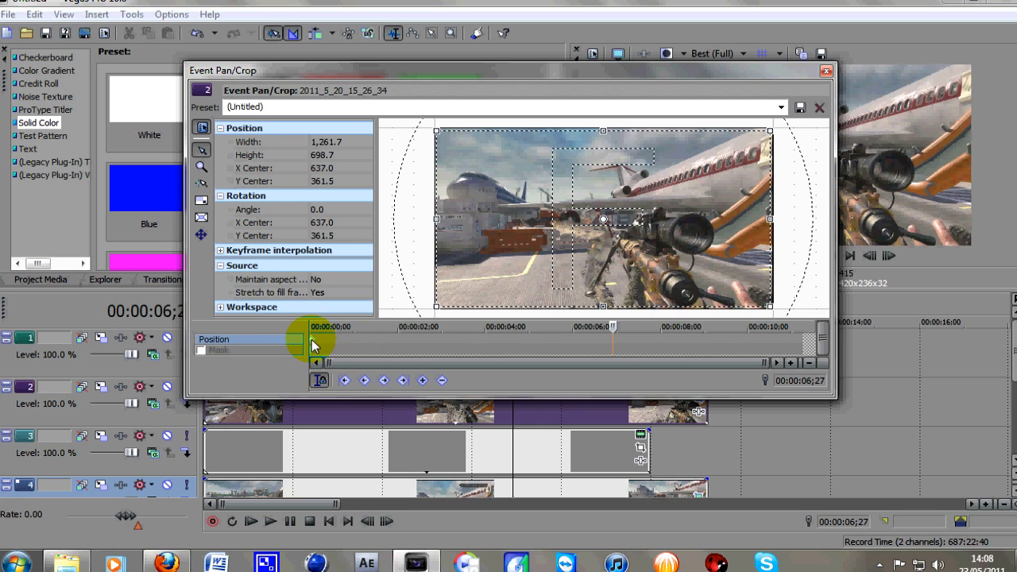
pyautogui.click(313, 328)
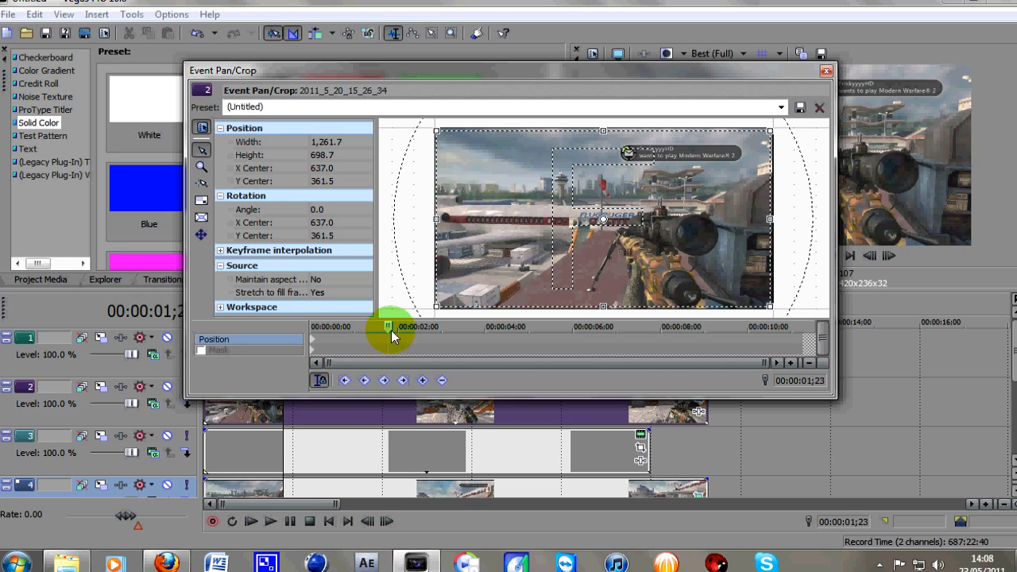
pyautogui.moveTo(389, 328); pyautogui.dragTo(368, 327)
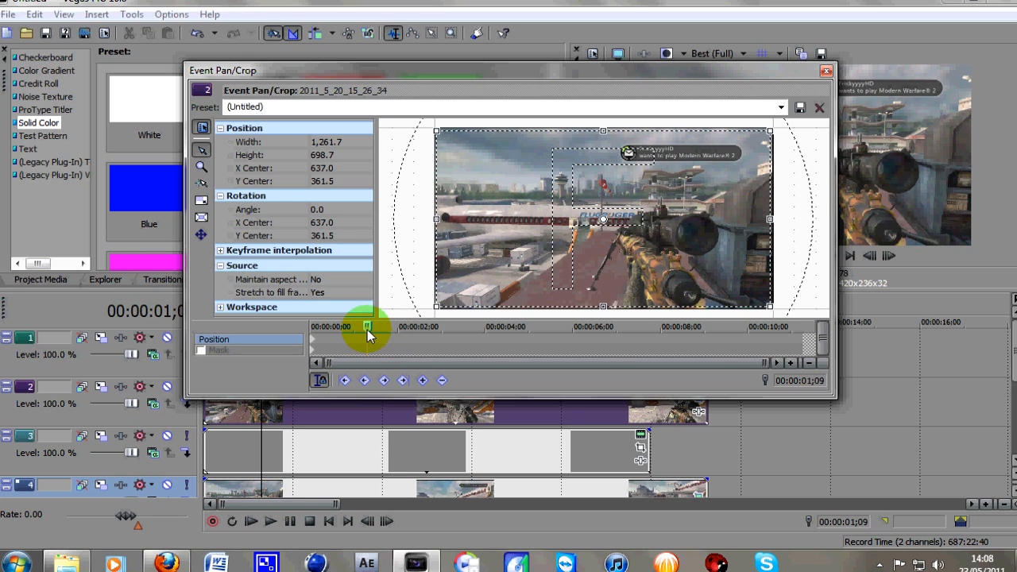
pyautogui.moveTo(369, 327); pyautogui.dragTo(346, 327)
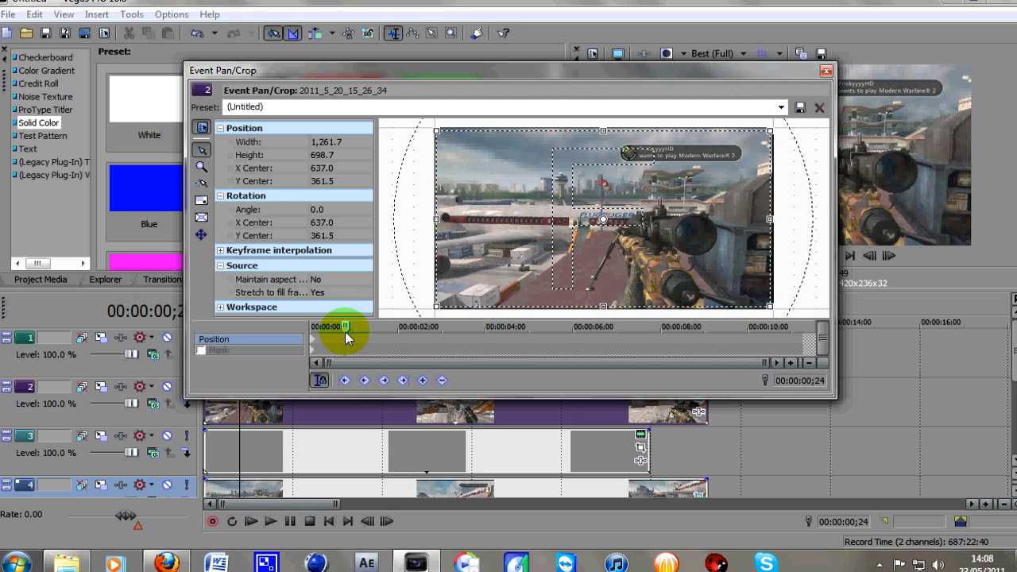
pyautogui.moveTo(346, 328); pyautogui.dragTo(324, 327)
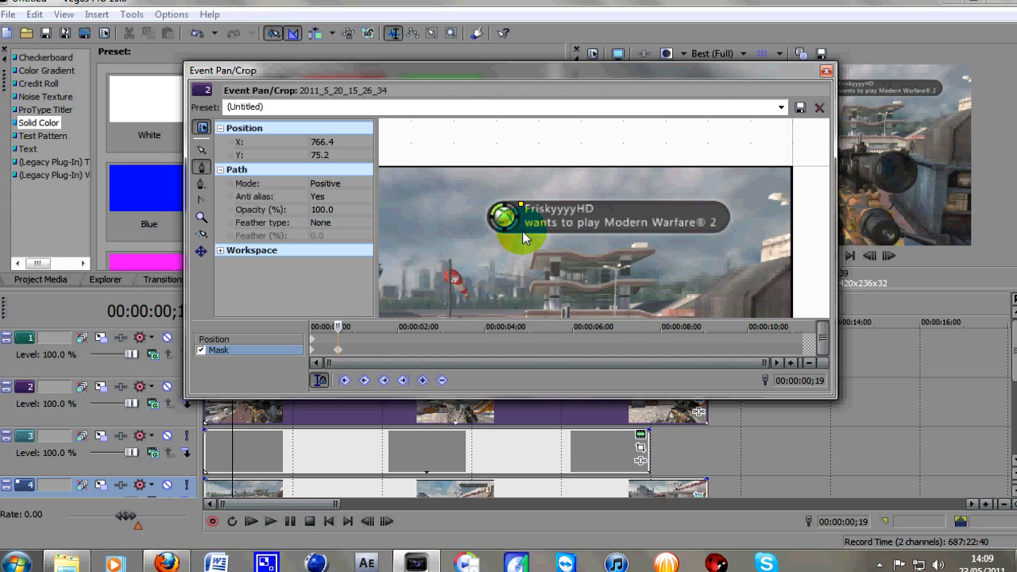
# - Draw a mask path around the notification, set it to Negative mode and close Pan/Crop
pyautogui.moveTo(524, 239); pyautogui.dragTo(721, 235)
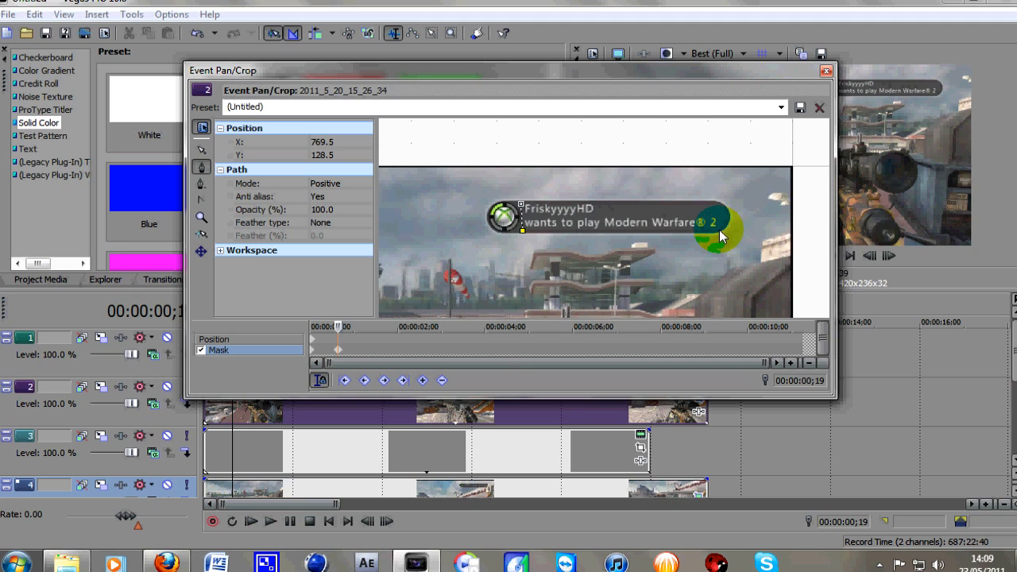
pyautogui.moveTo(718, 236); pyautogui.dragTo(715, 213)
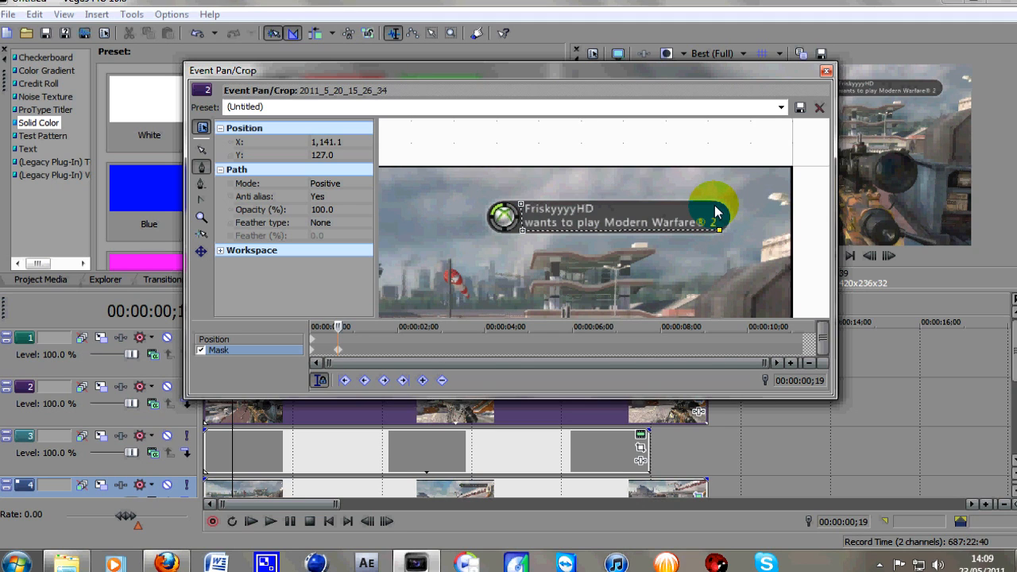
pyautogui.moveTo(716, 210); pyautogui.dragTo(524, 209)
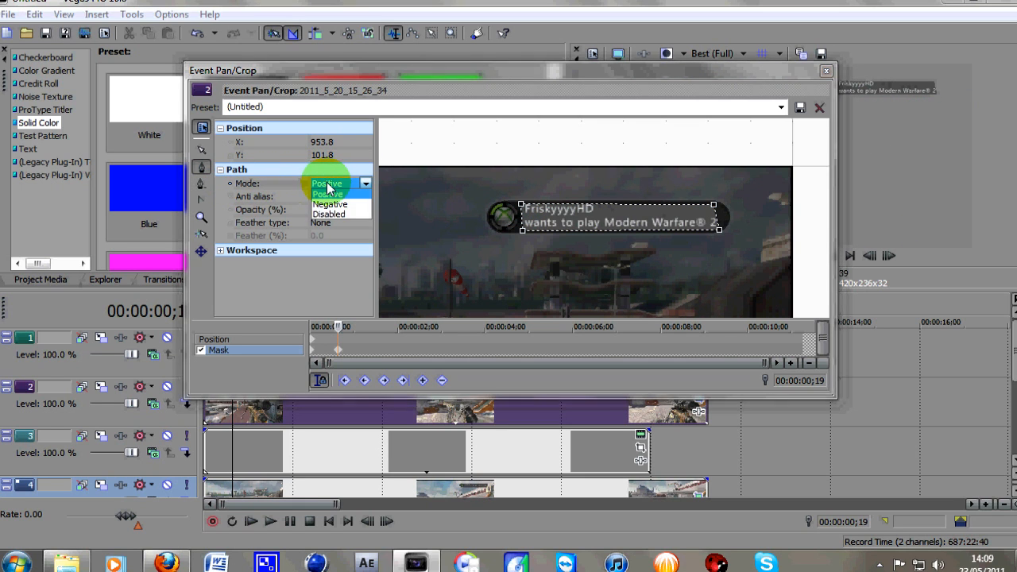
pyautogui.click(329, 203)
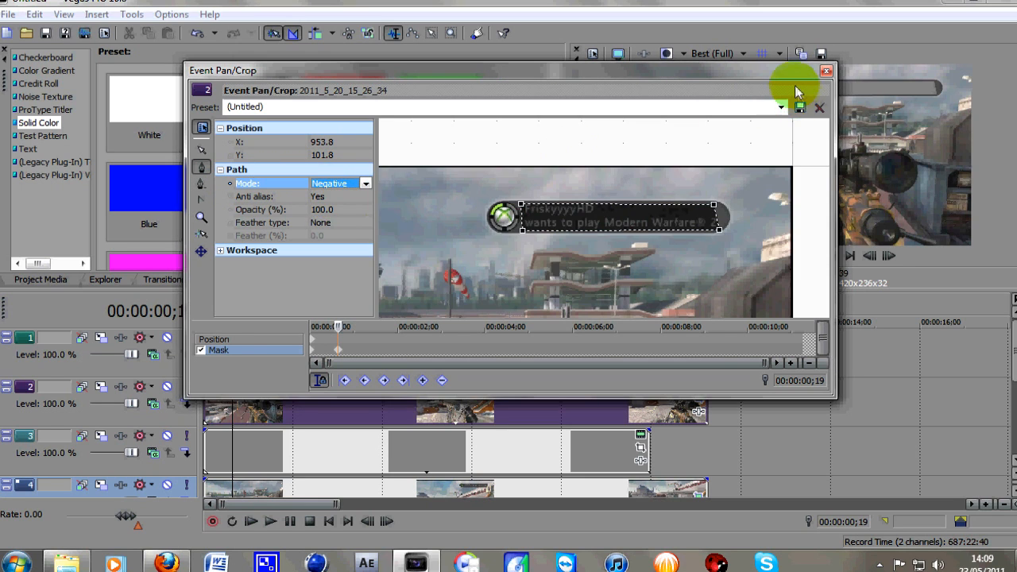
pyautogui.moveTo(825, 72)
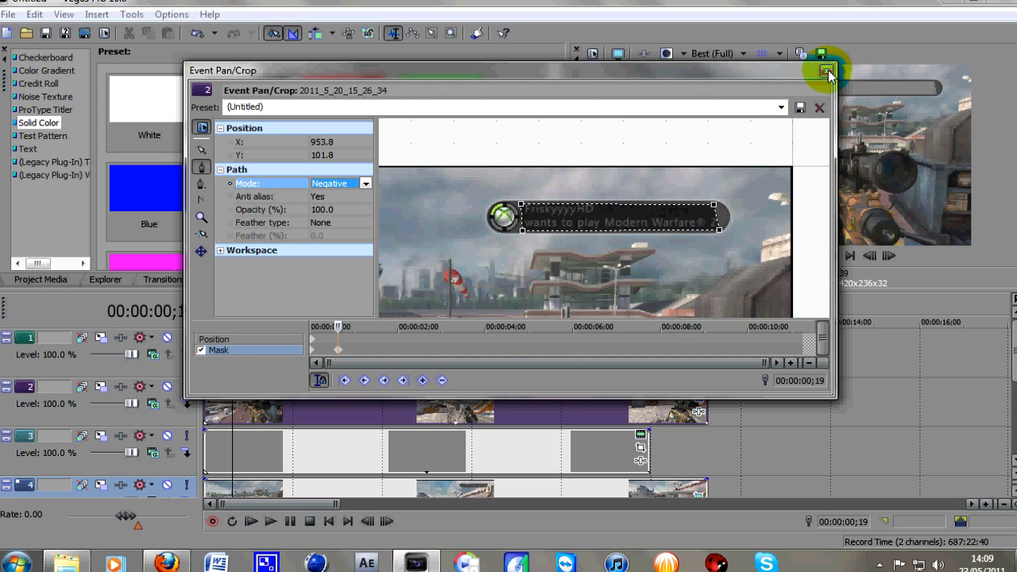
pyautogui.click(823, 69)
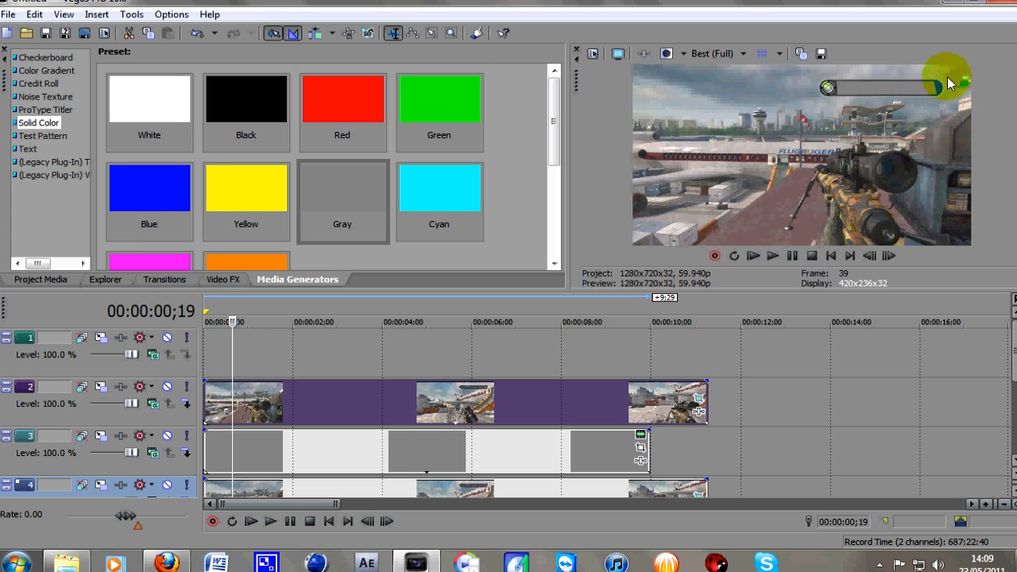
pyautogui.moveTo(600, 454)
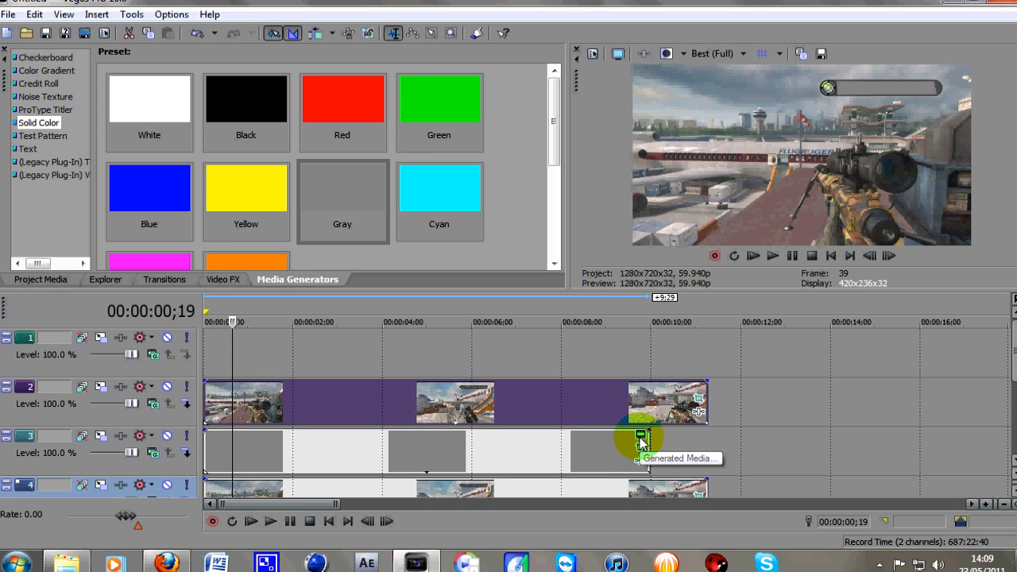
# - Bring up the Sony Solid Color settings for the grey event
pyautogui.doubleClick(639, 437)
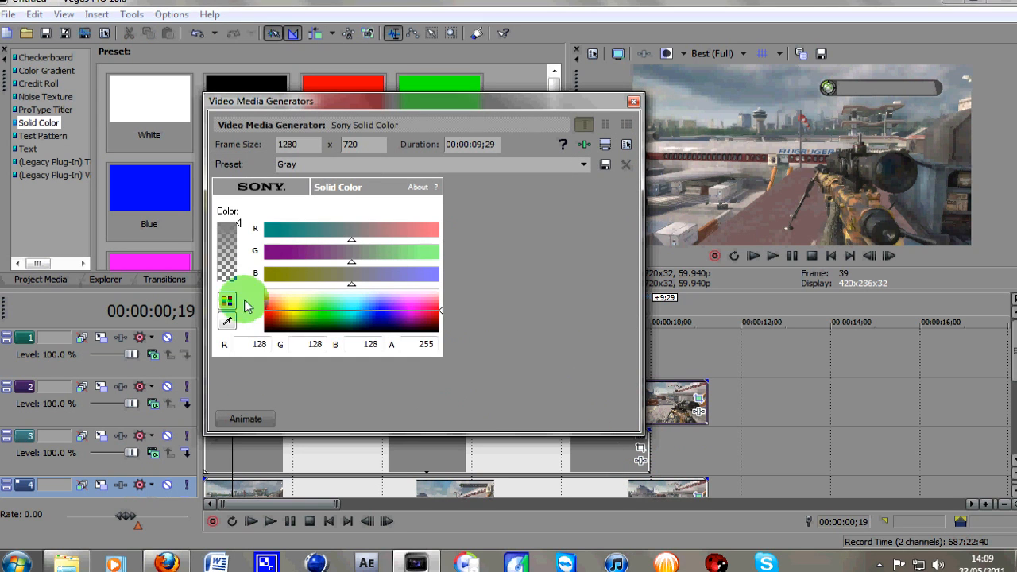
pyautogui.moveTo(229, 321)
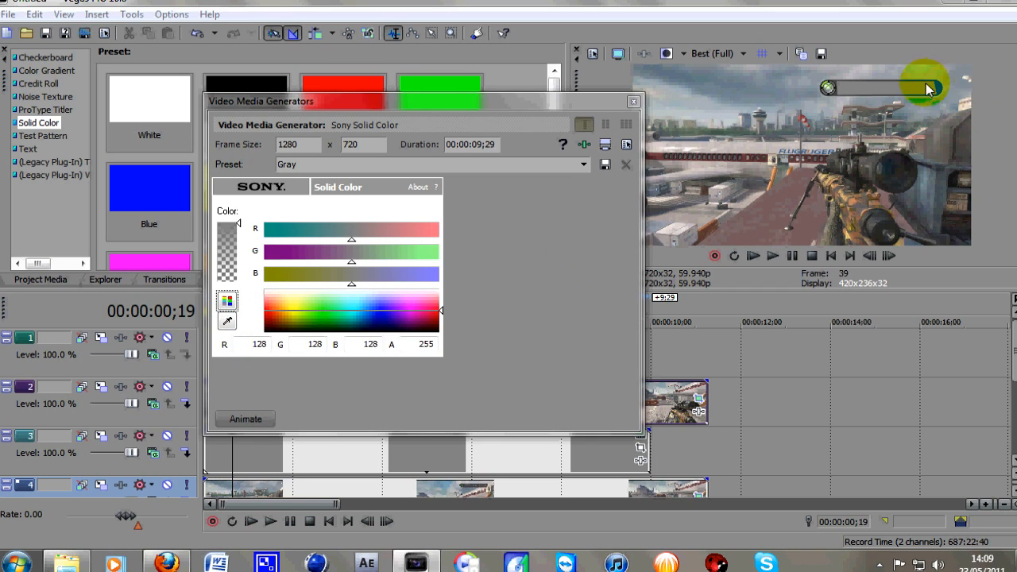
pyautogui.moveTo(941, 89)
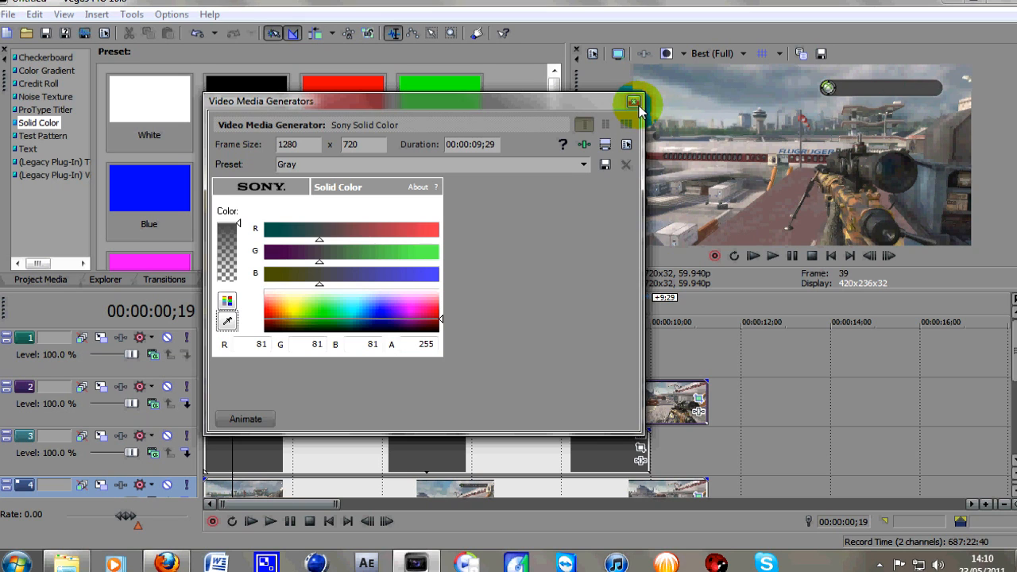
# - Close the Video Media Generators window, keeping the darker grey (81) solid
pyautogui.click(633, 101)
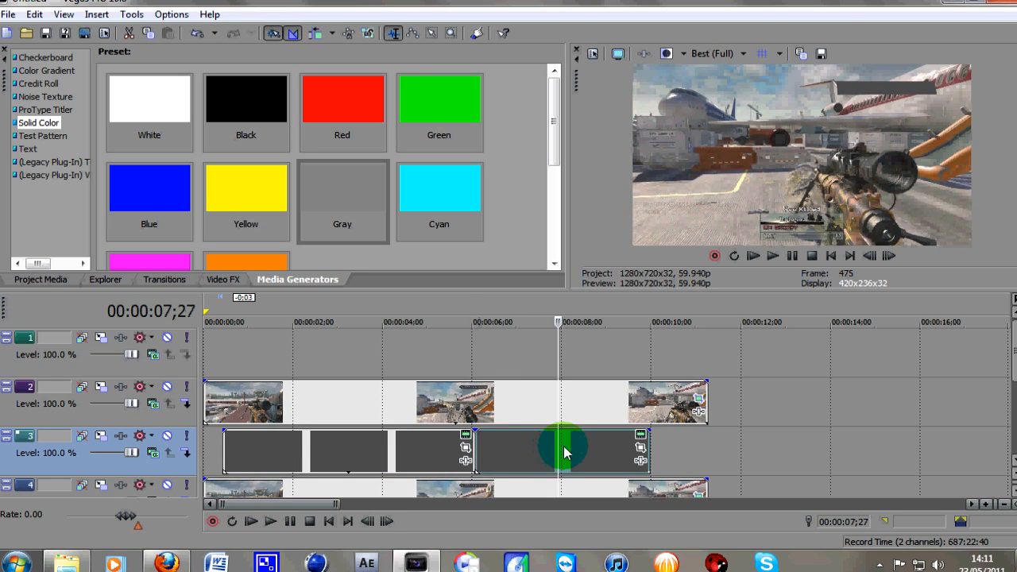
# - Set preview quality to Preview (Quarter) and play the timeline to check the grey mask
pyautogui.click(749, 54)
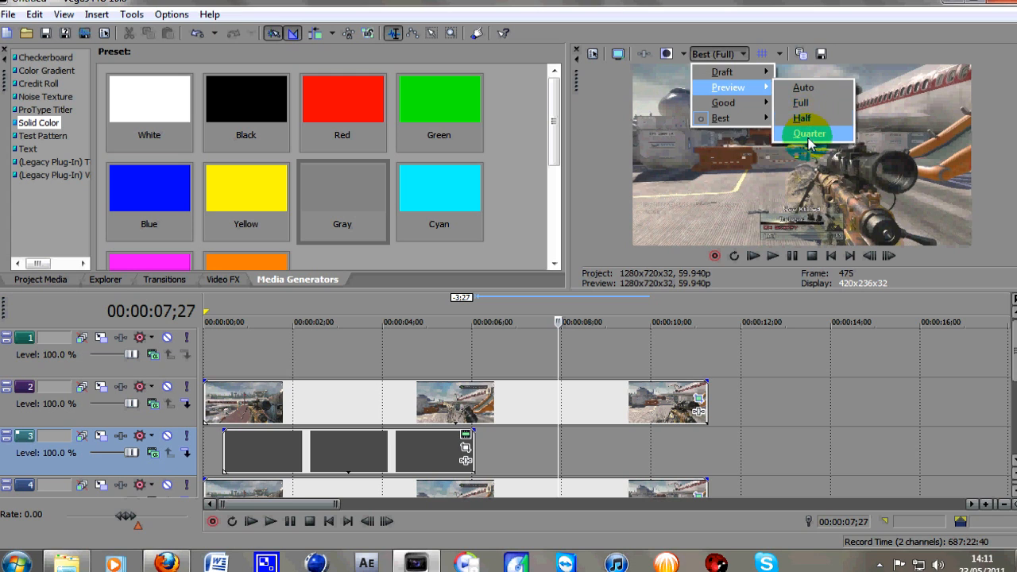
pyautogui.click(810, 133)
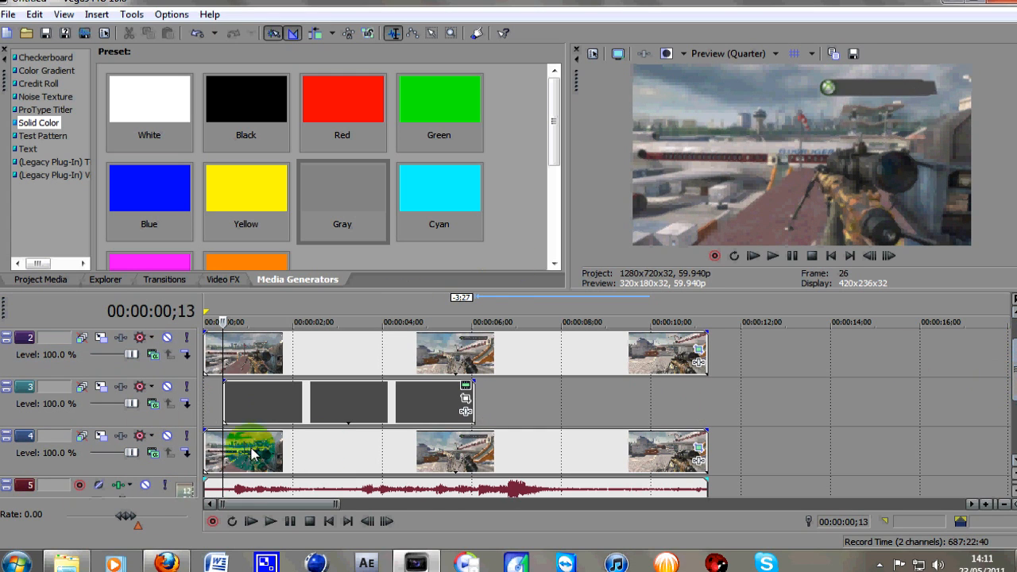
pyautogui.click(252, 521)
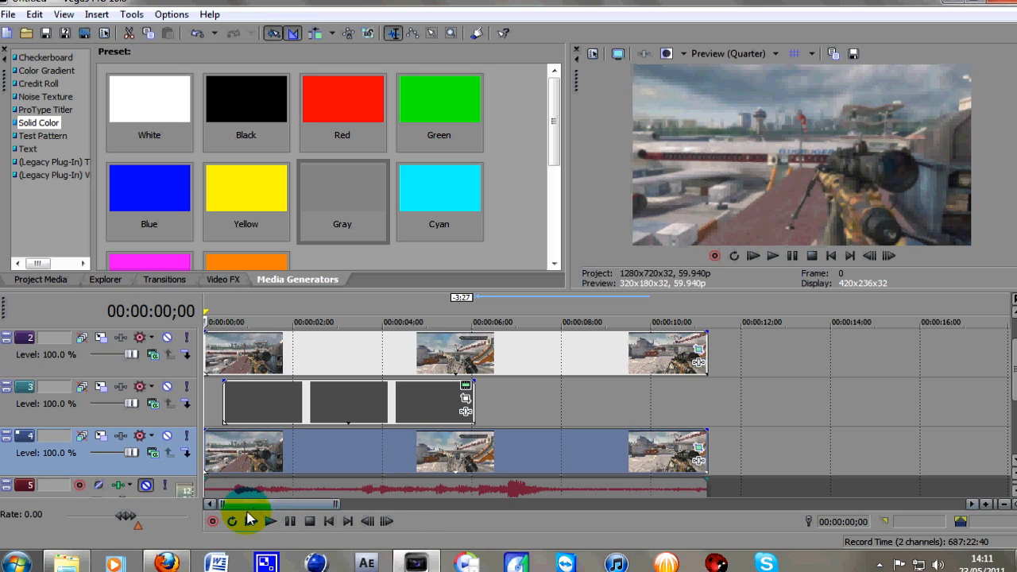
pyautogui.click(269, 521)
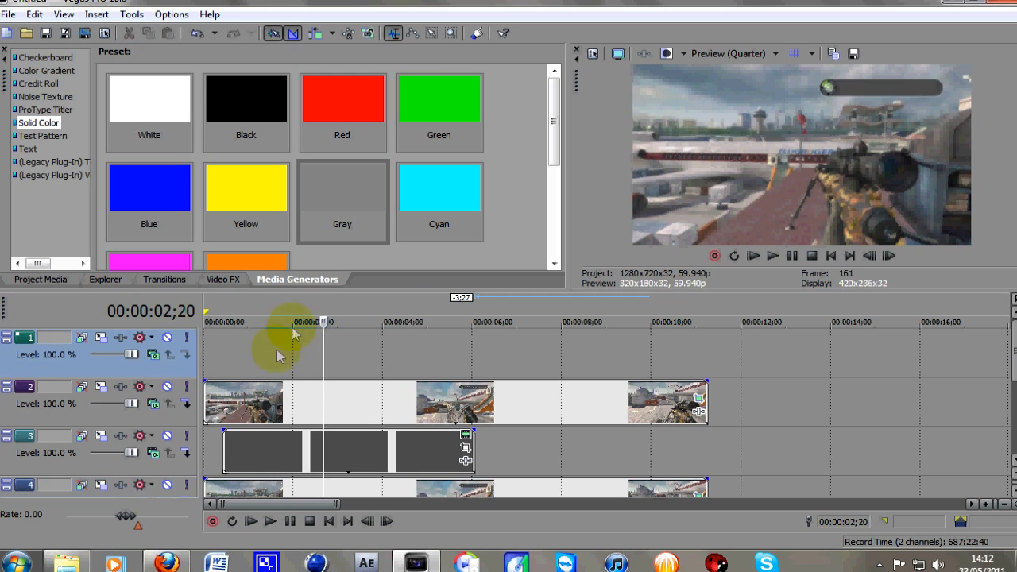
# - Add a Sony Text title 'How About A / 720 No-Scope' on two lines at font size 16
pyautogui.click(116, 19)
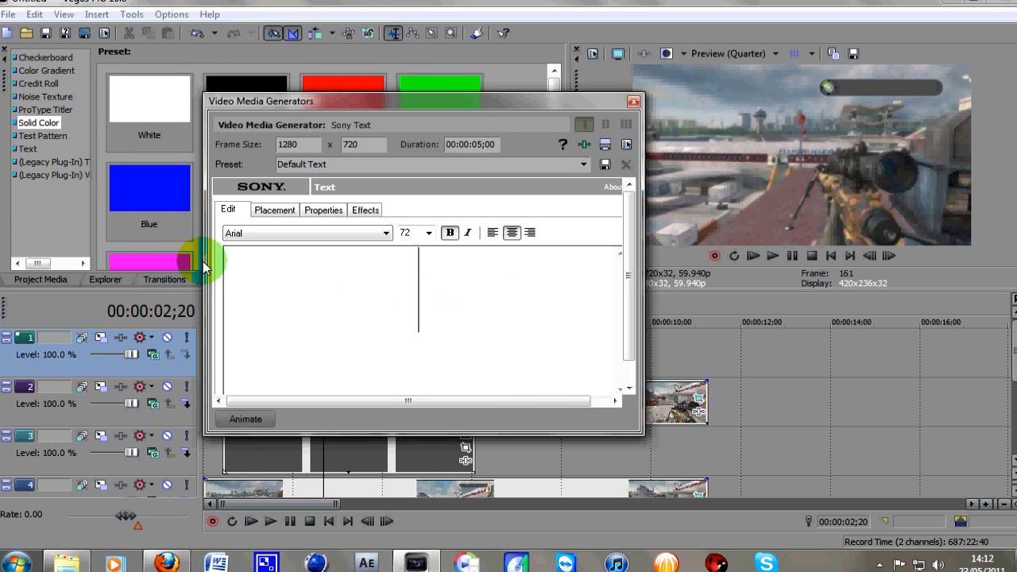
pyautogui.write('H')
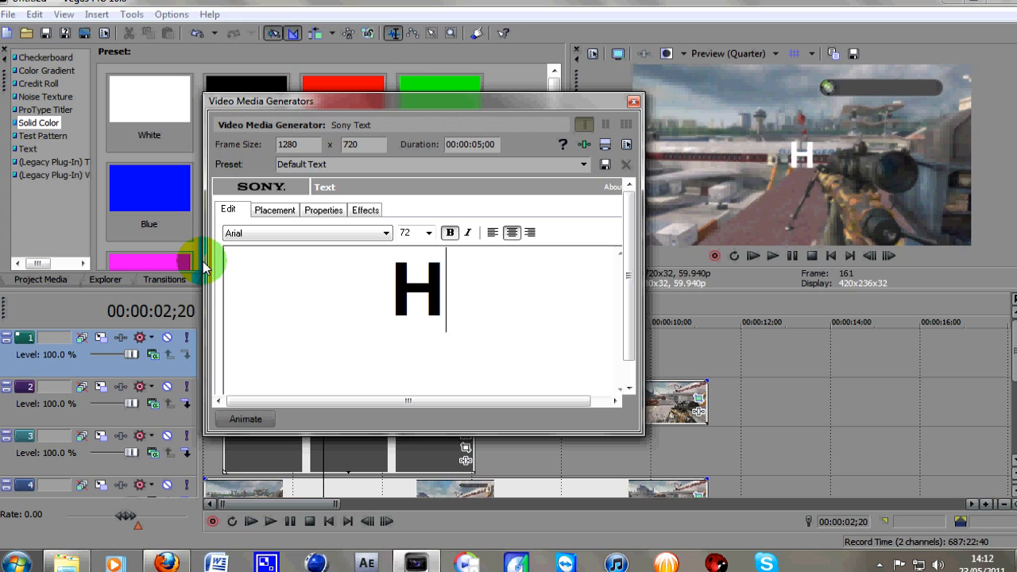
pyautogui.write('ow About A')
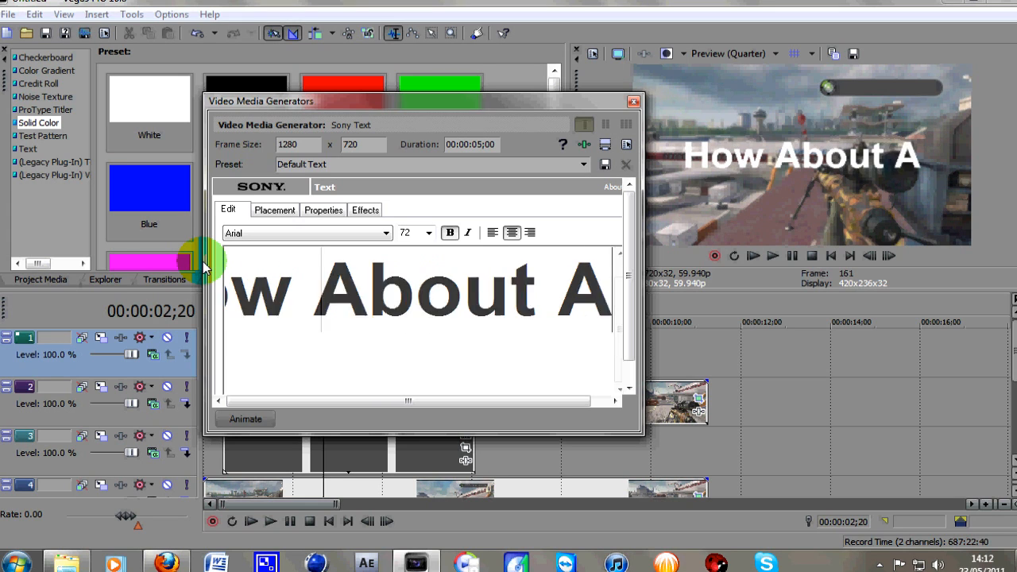
pyautogui.write('720 No-Scope')
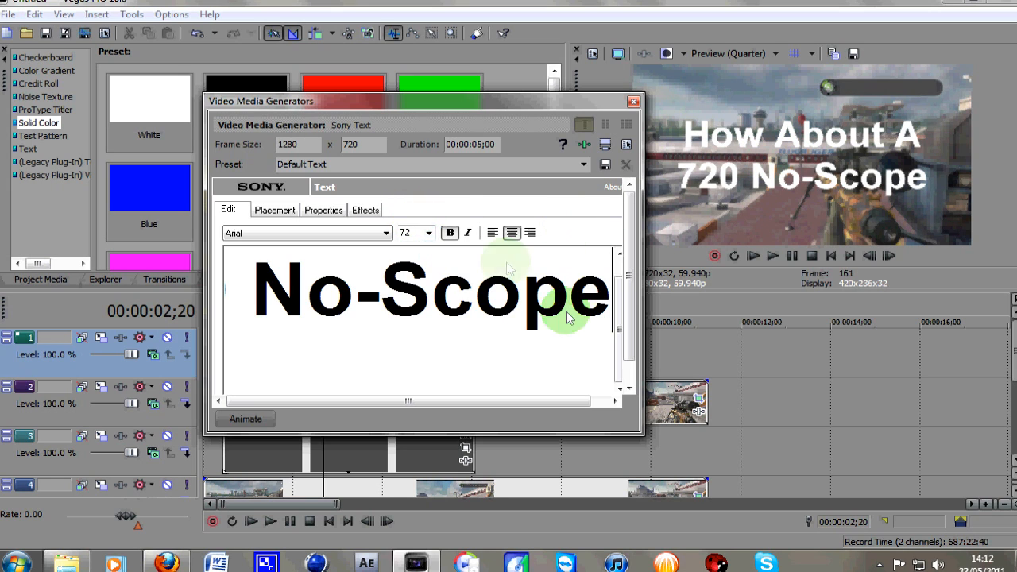
pyautogui.click(429, 232)
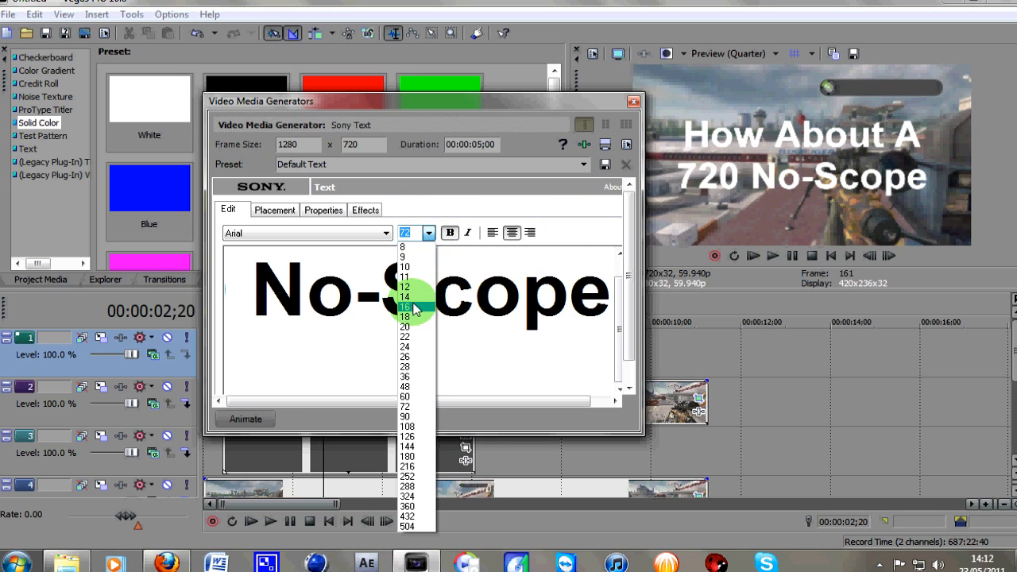
pyautogui.click(406, 307)
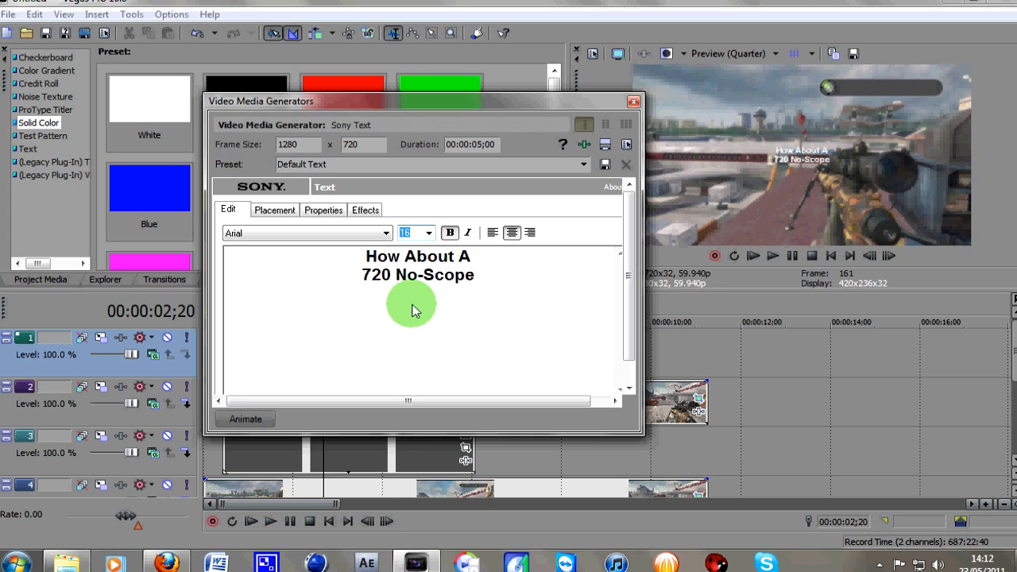
pyautogui.moveTo(611, 286)
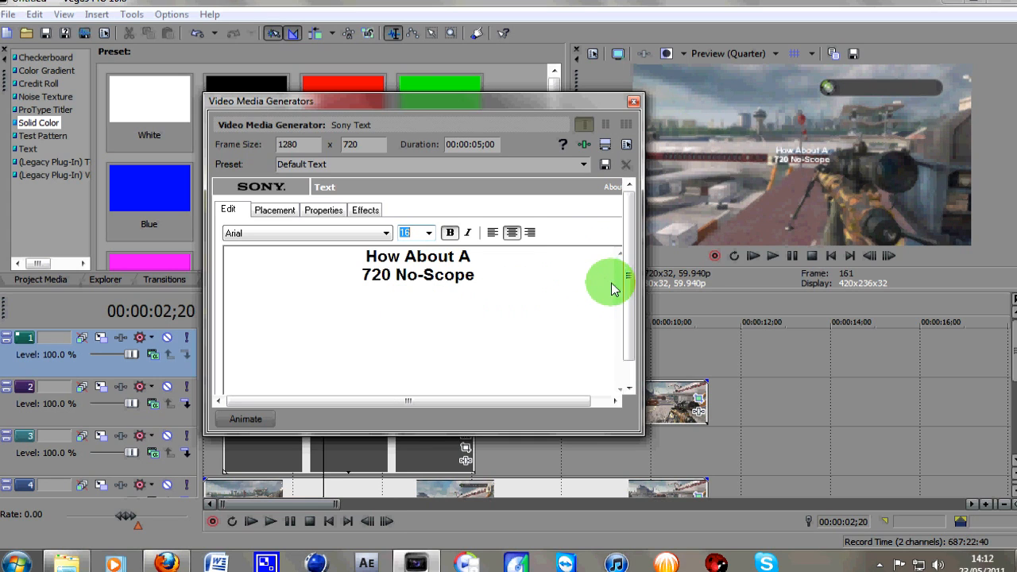
pyautogui.click(450, 232)
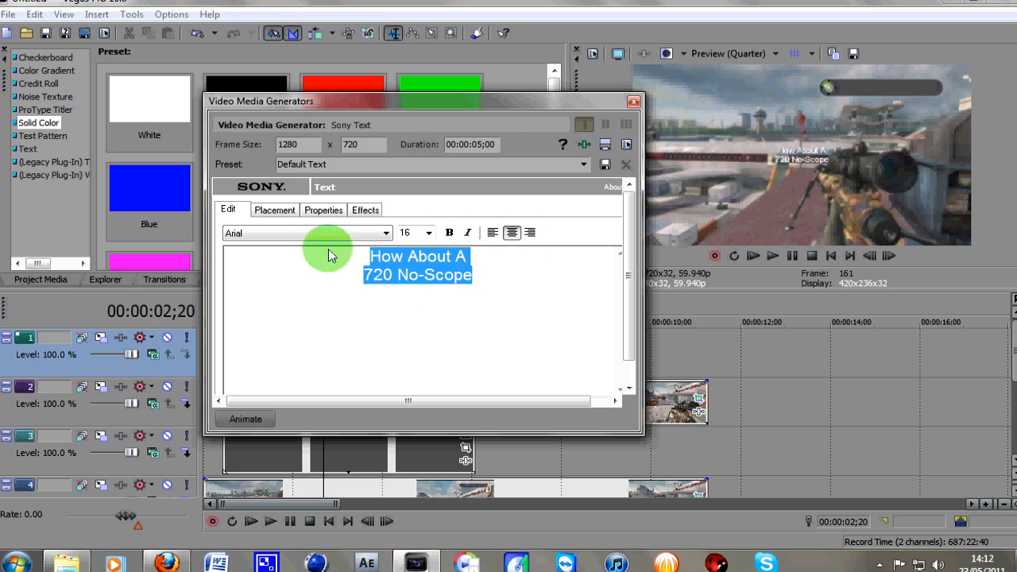
# - Drag the title's text box to the top-right of the frame (X 0.452, Y 0.749) in Placement
pyautogui.click(273, 209)
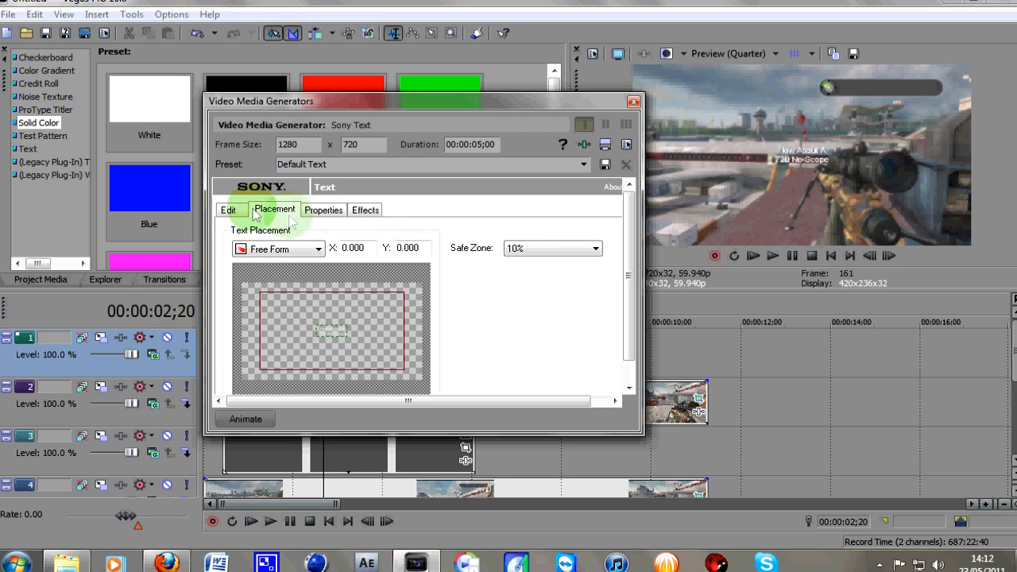
pyautogui.moveTo(330, 328); pyautogui.dragTo(374, 300)
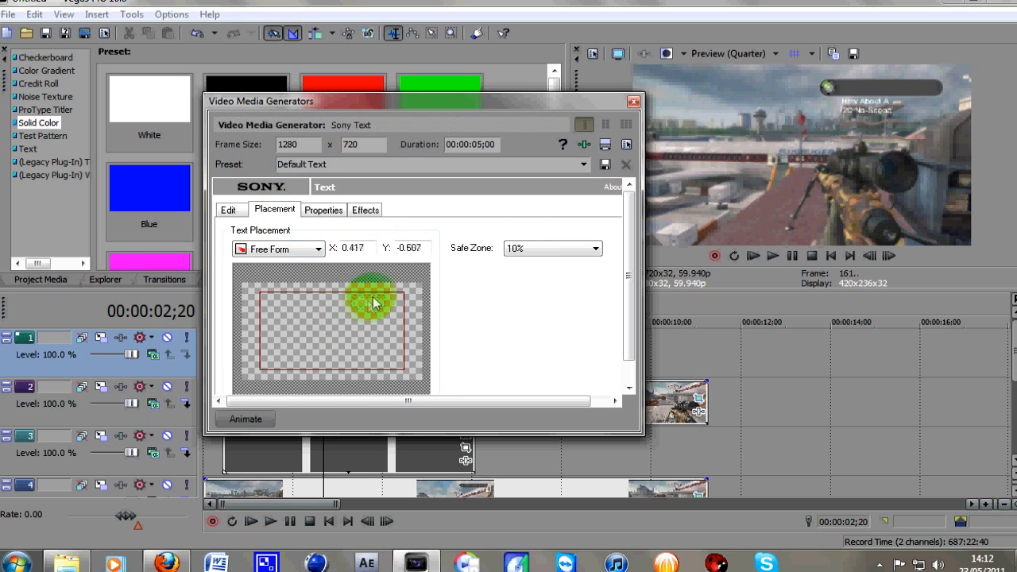
pyautogui.moveTo(373, 302); pyautogui.dragTo(379, 294)
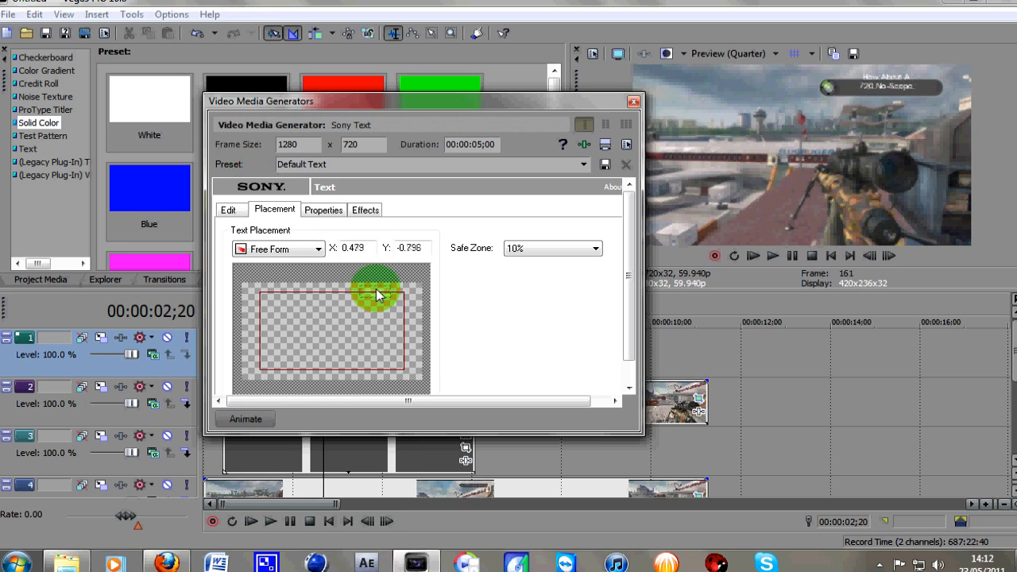
pyautogui.moveTo(378, 294); pyautogui.dragTo(375, 297)
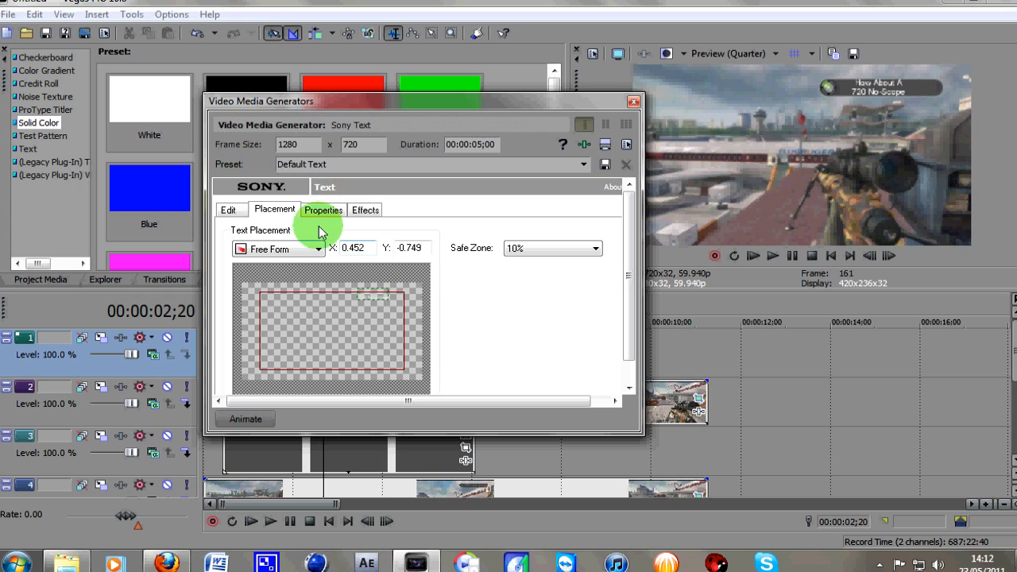
pyautogui.click(229, 209)
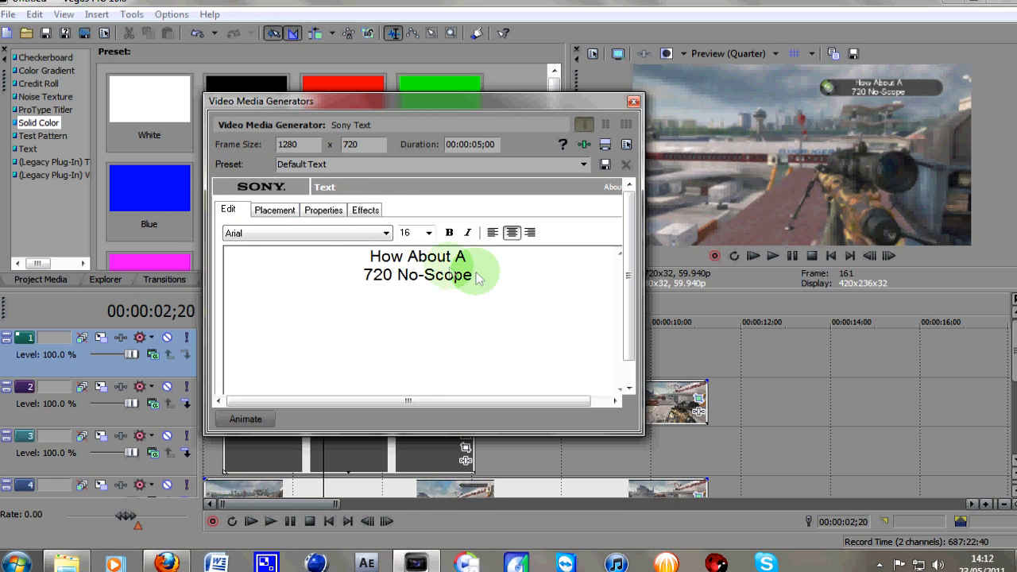
pyautogui.tripleClick(432, 265)
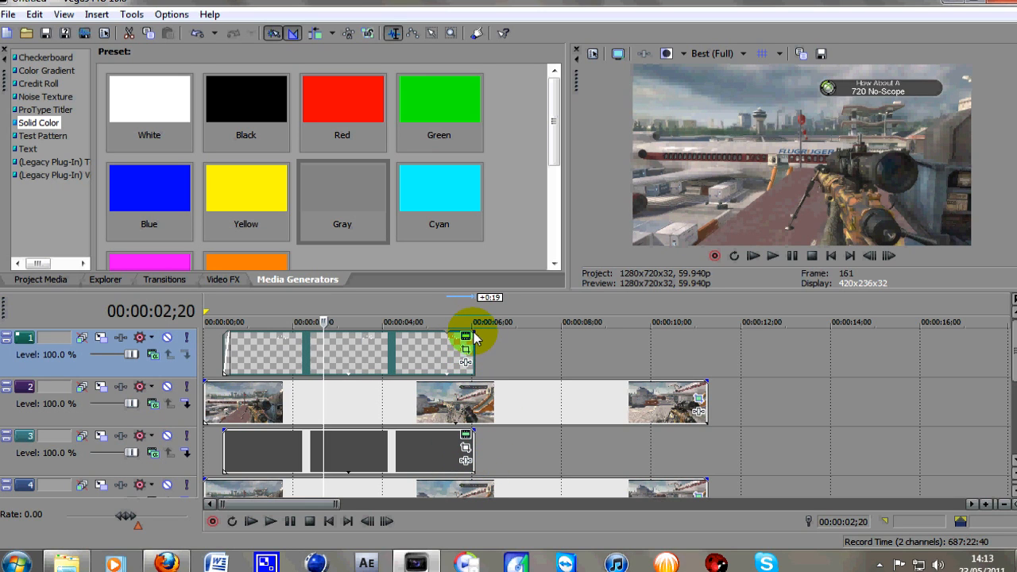
pyautogui.moveTo(461, 340)
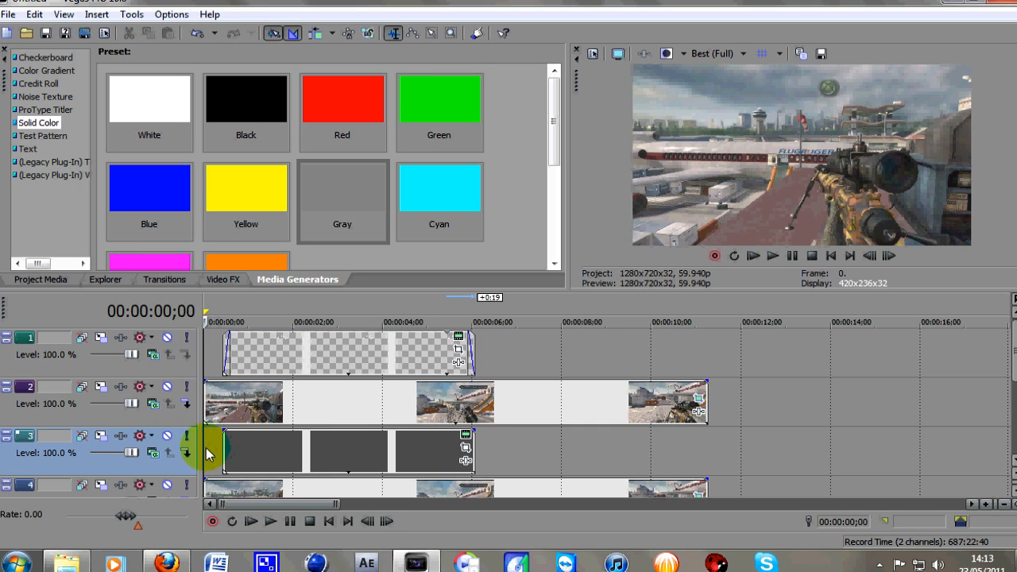
pyautogui.click(251, 521)
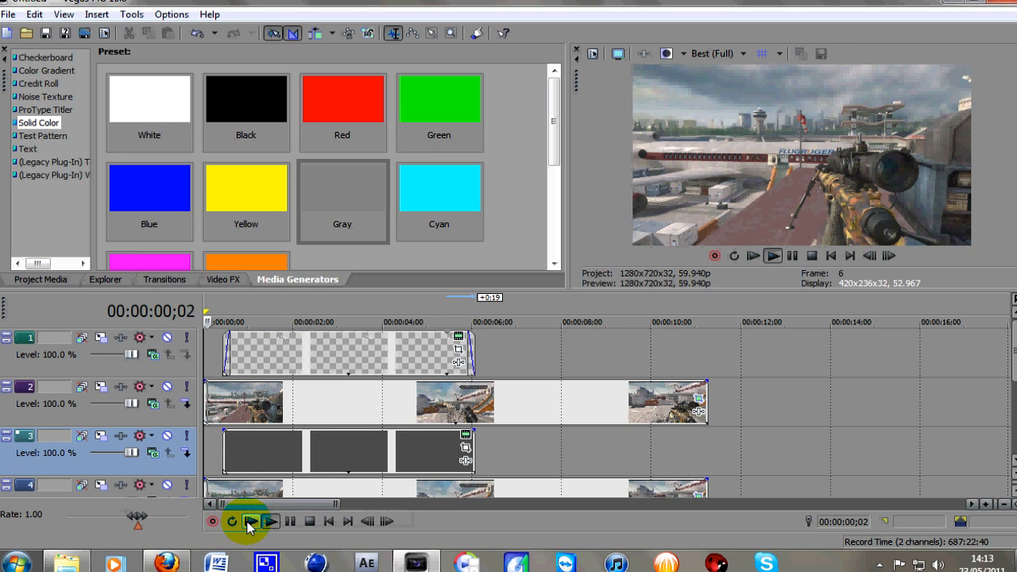
pyautogui.click(251, 521)
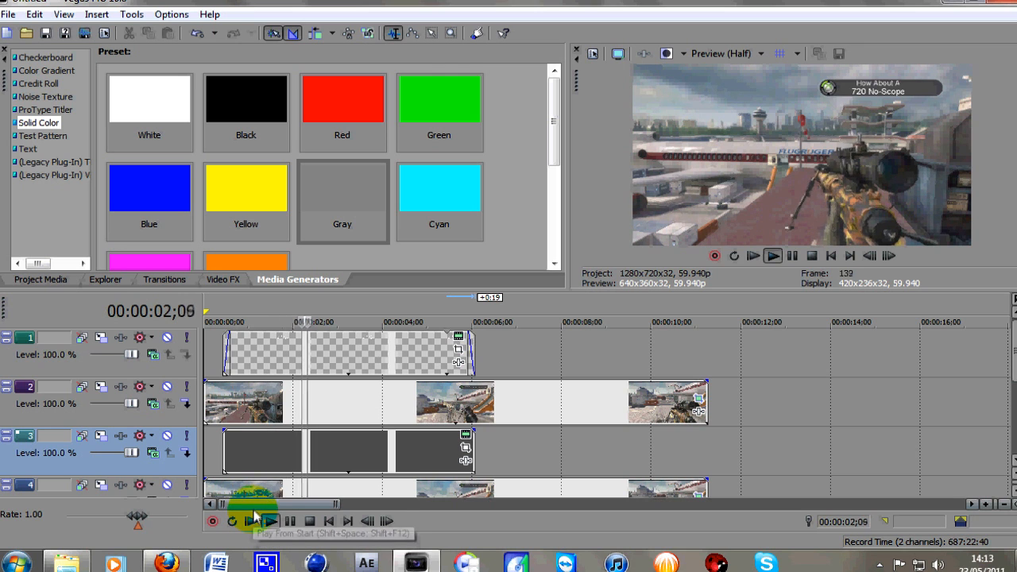
pyautogui.click(270, 521)
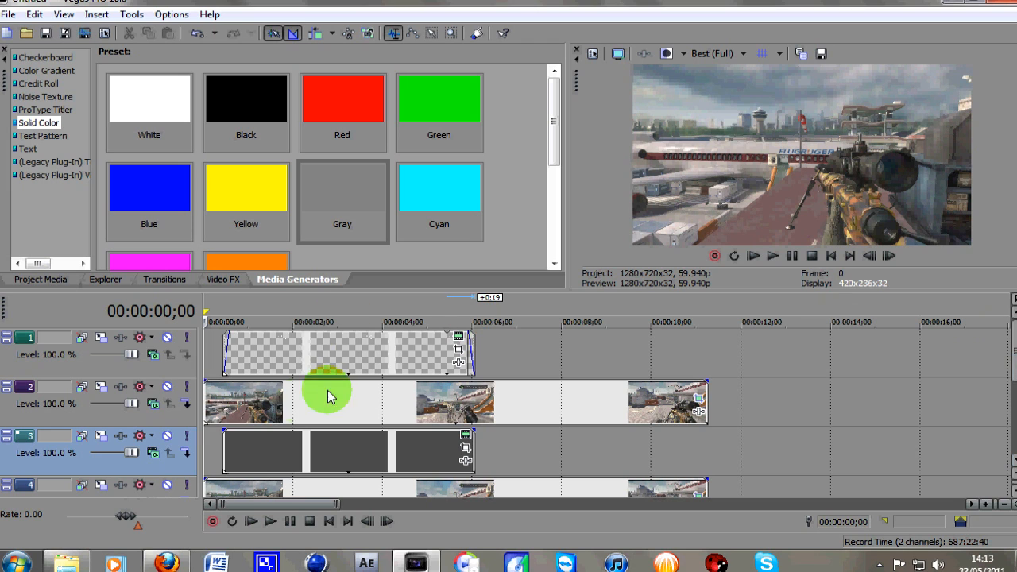
# - Apply a Levels video effect to track 2 with Input start 0.084 and close its window
pyautogui.click(165, 279)
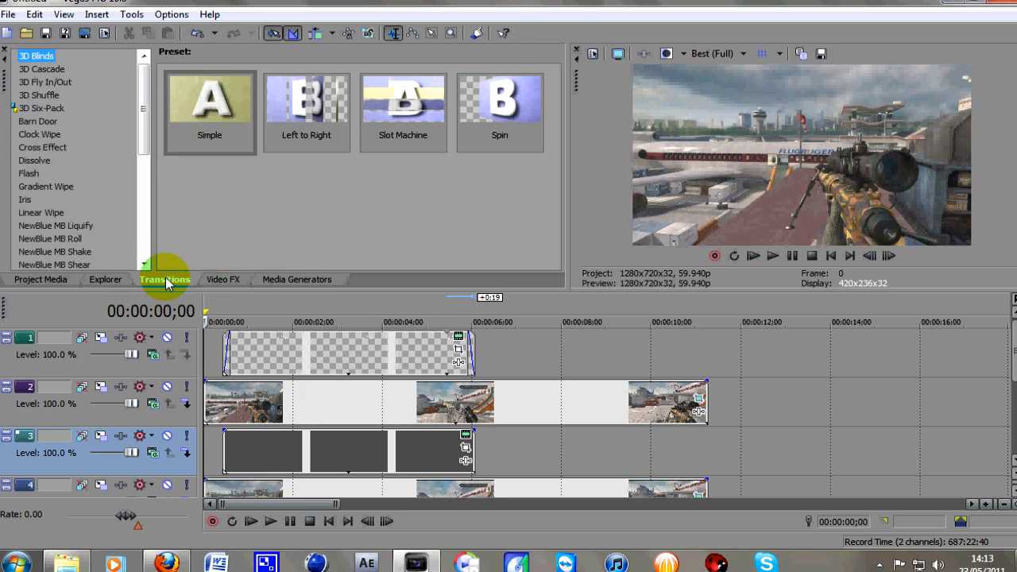
pyautogui.click(223, 279)
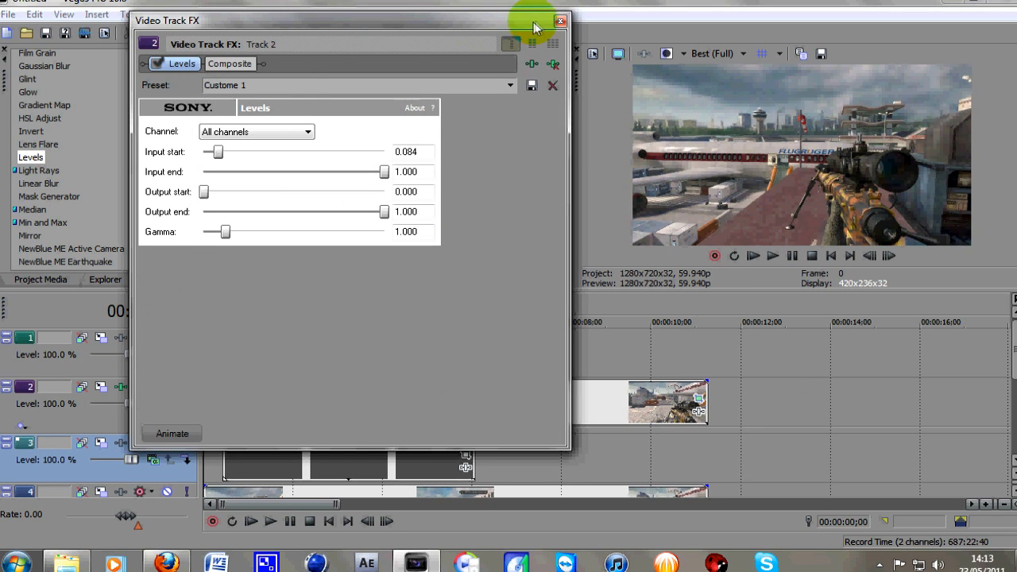
pyautogui.click(563, 24)
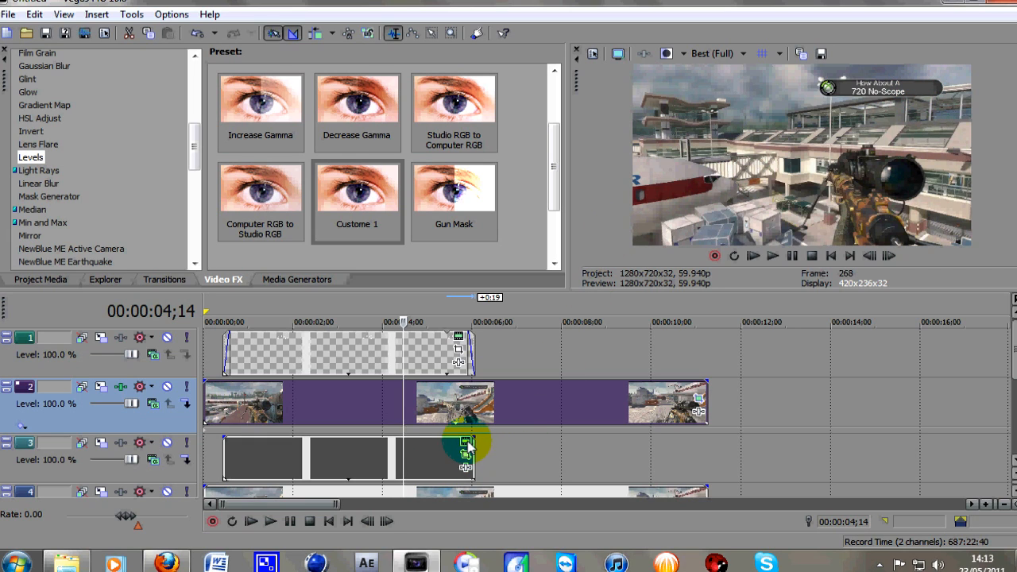
pyautogui.moveTo(461, 442)
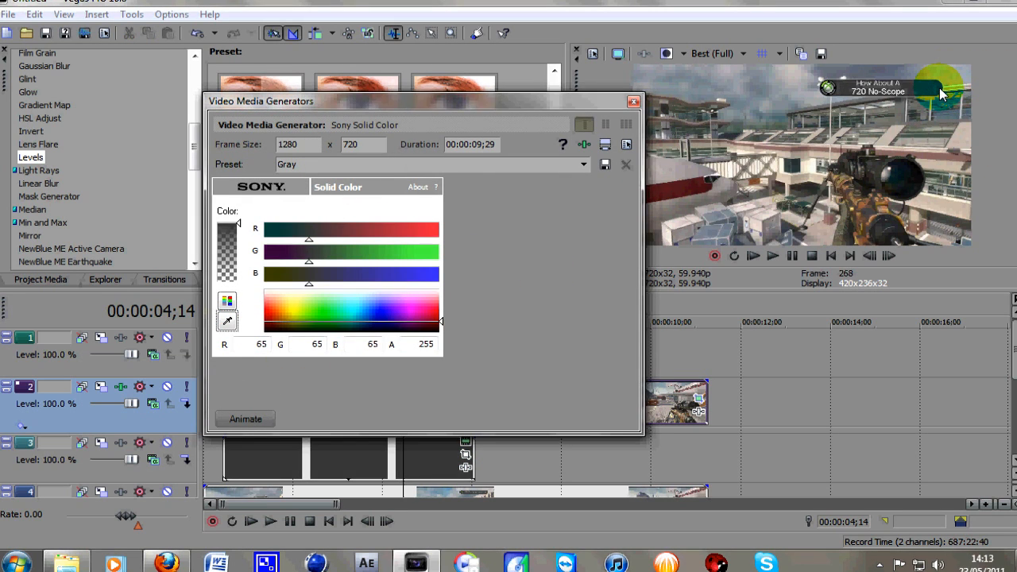
pyautogui.moveTo(542, 124)
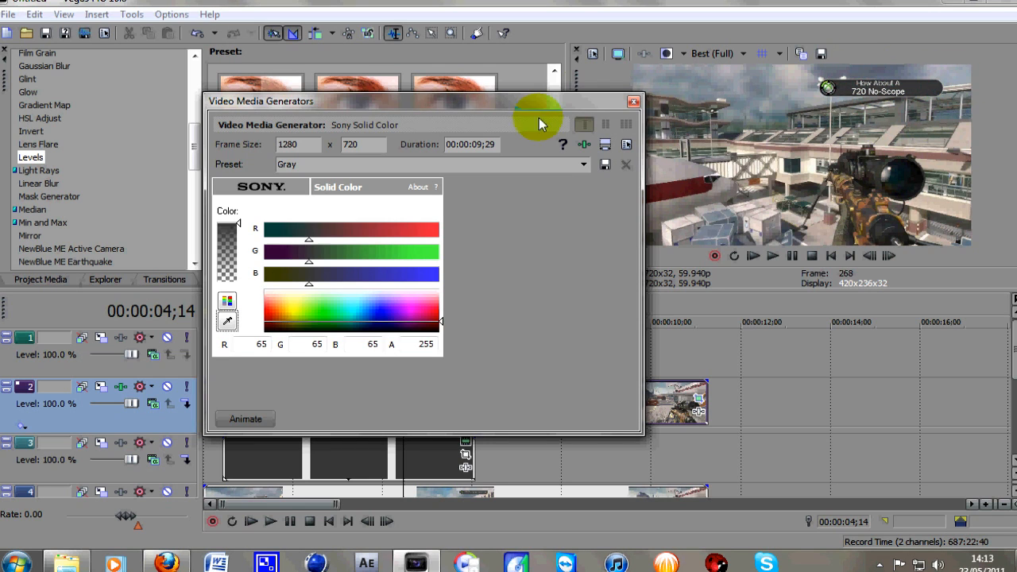
# - Set the grey solid colour's R, G and B to 65 and close its generator window
pyautogui.click(629, 102)
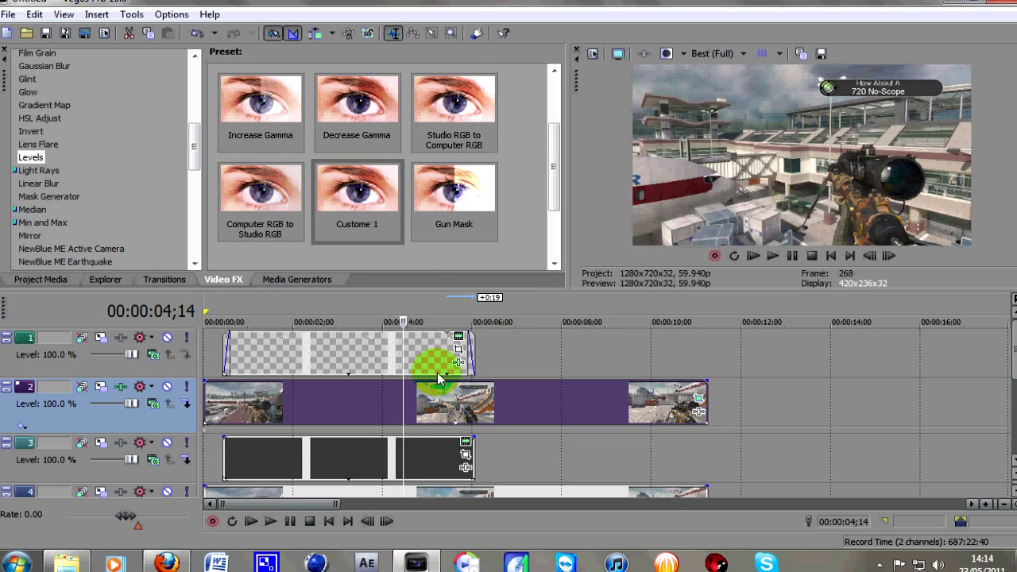